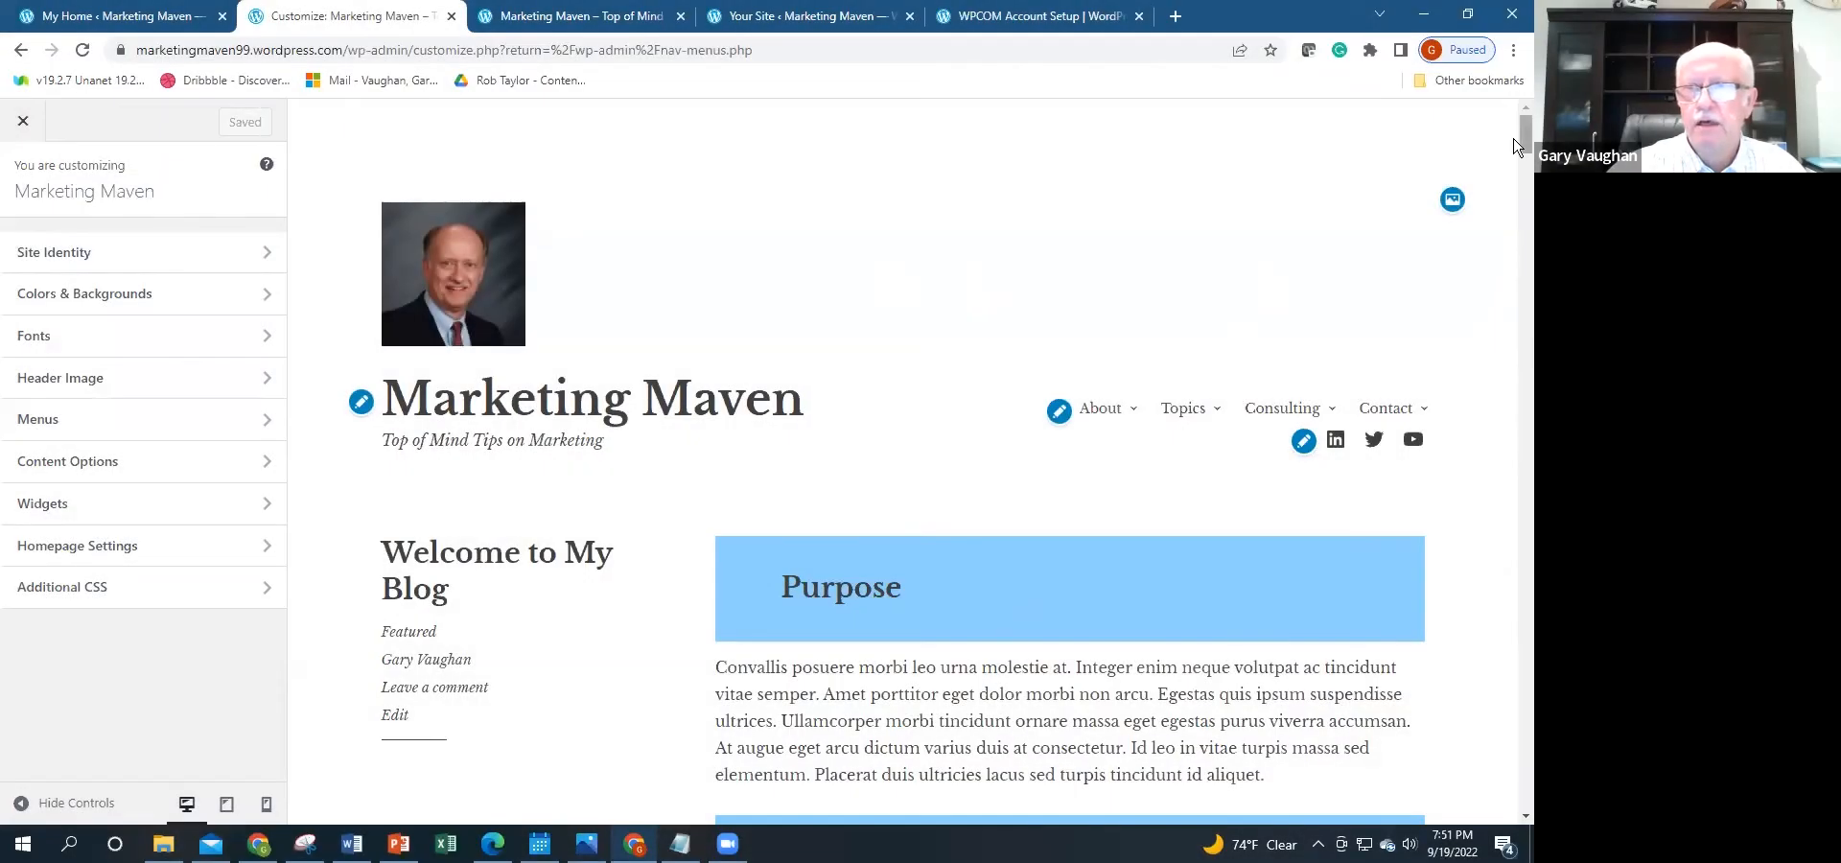
Step: Preview the site title as 'Marketing Maven...' and the tagline as 'Top of Mind Tips on Marketingbbb'
scroll("down", 3)
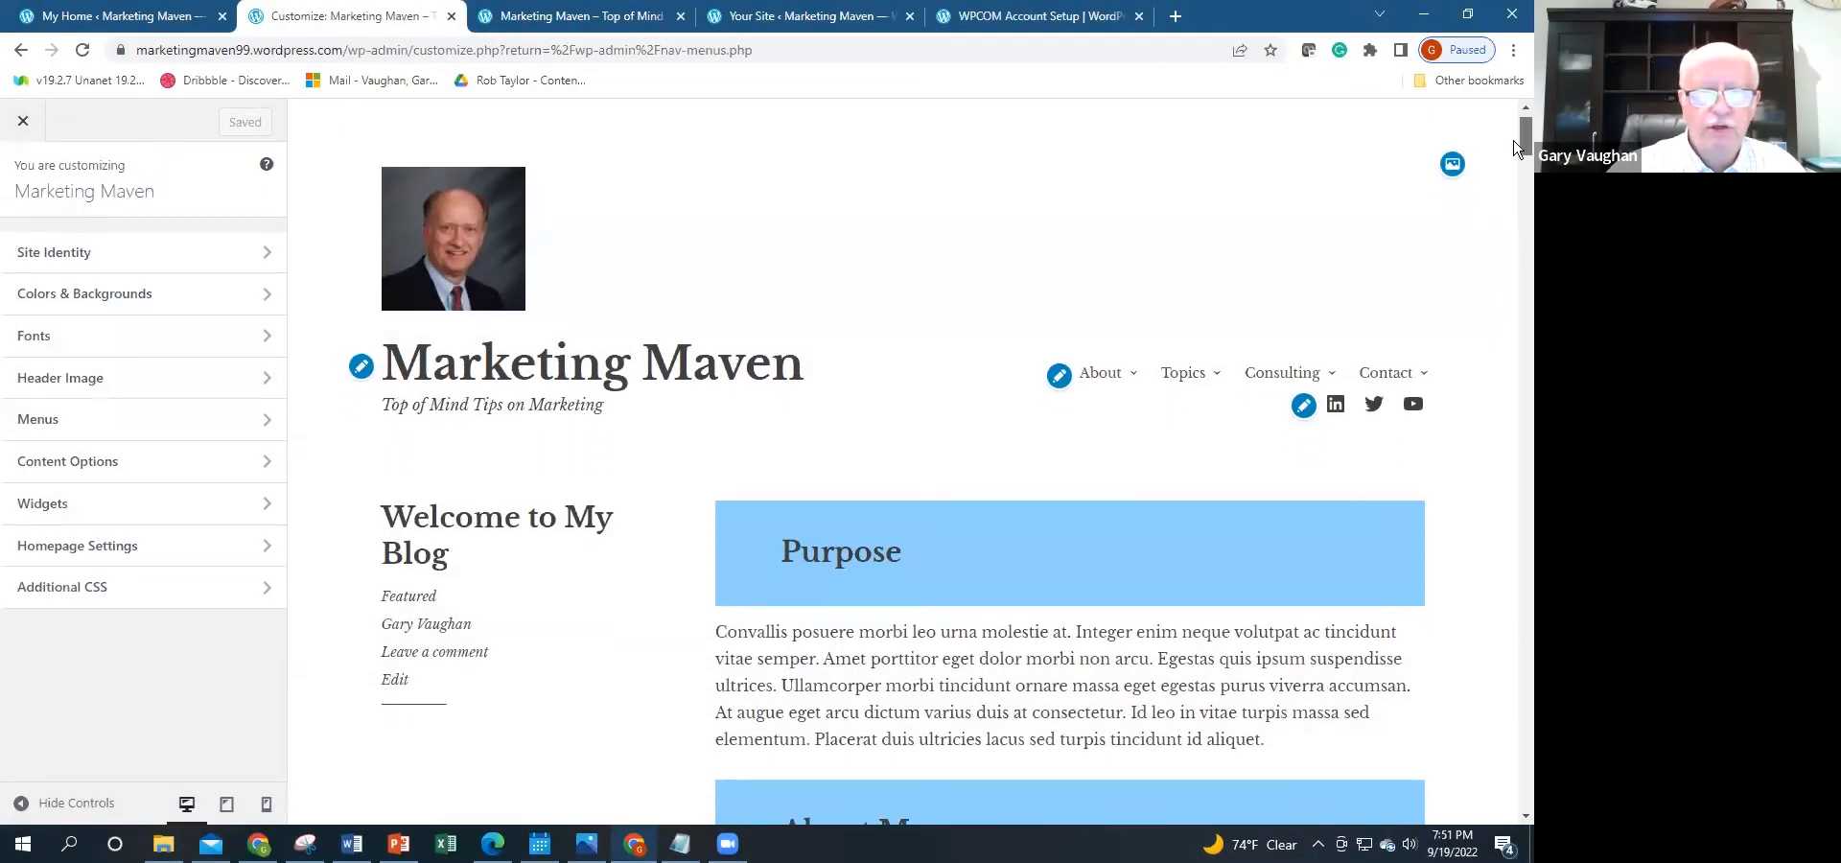
scroll("down", 3)
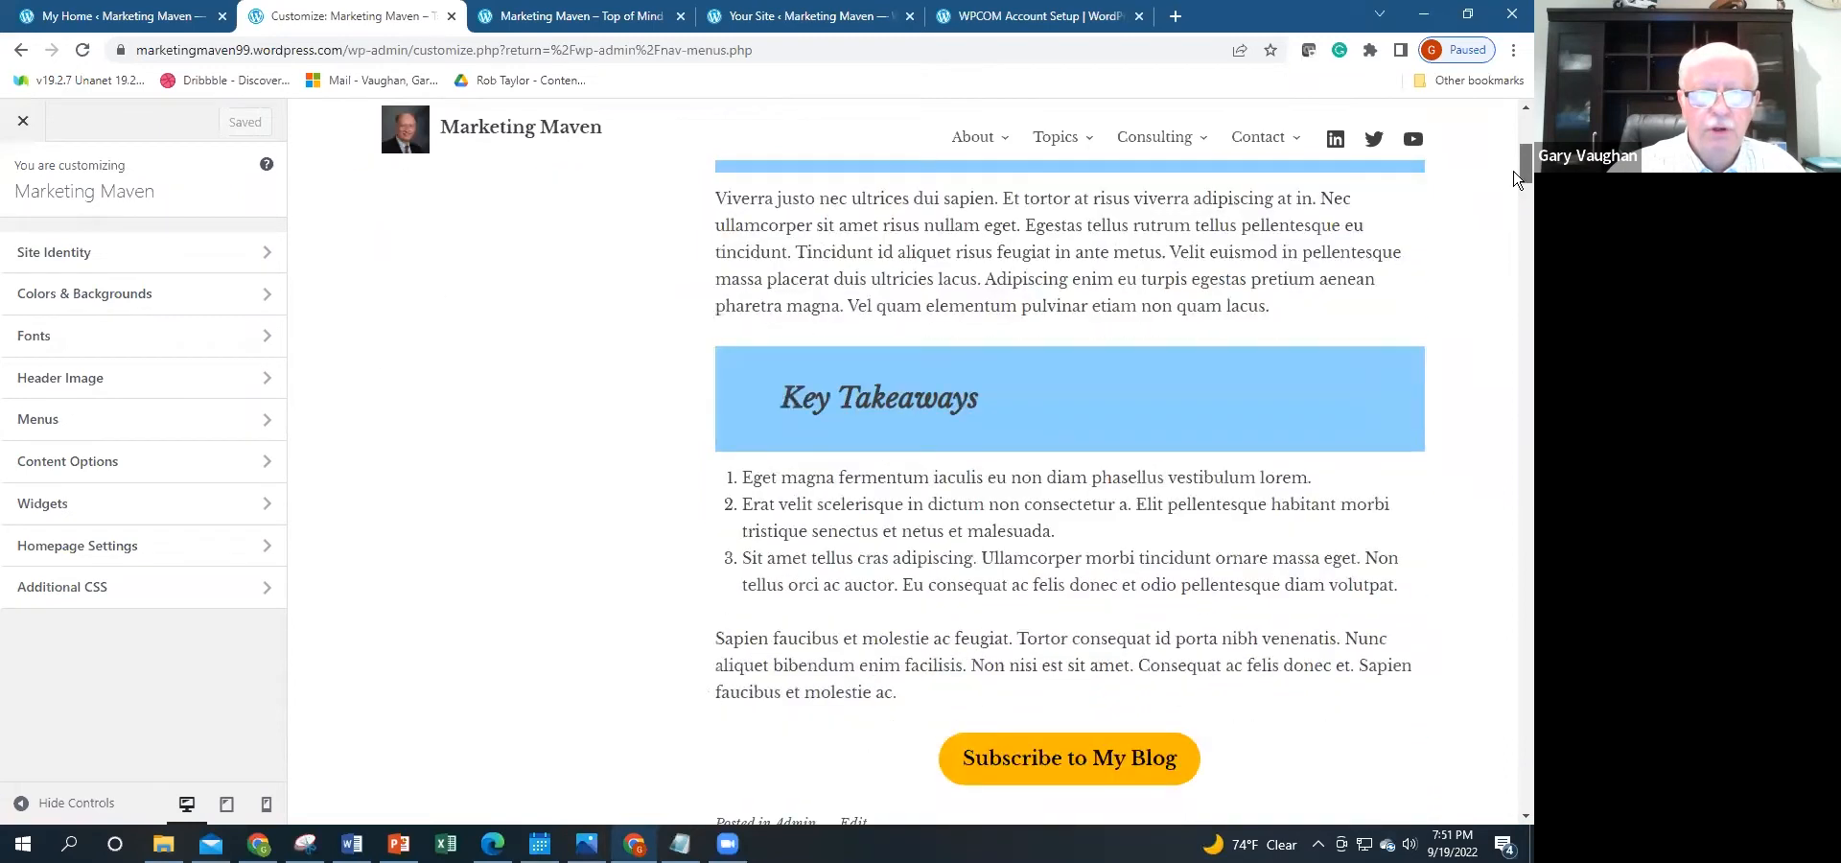
scroll("up", 3)
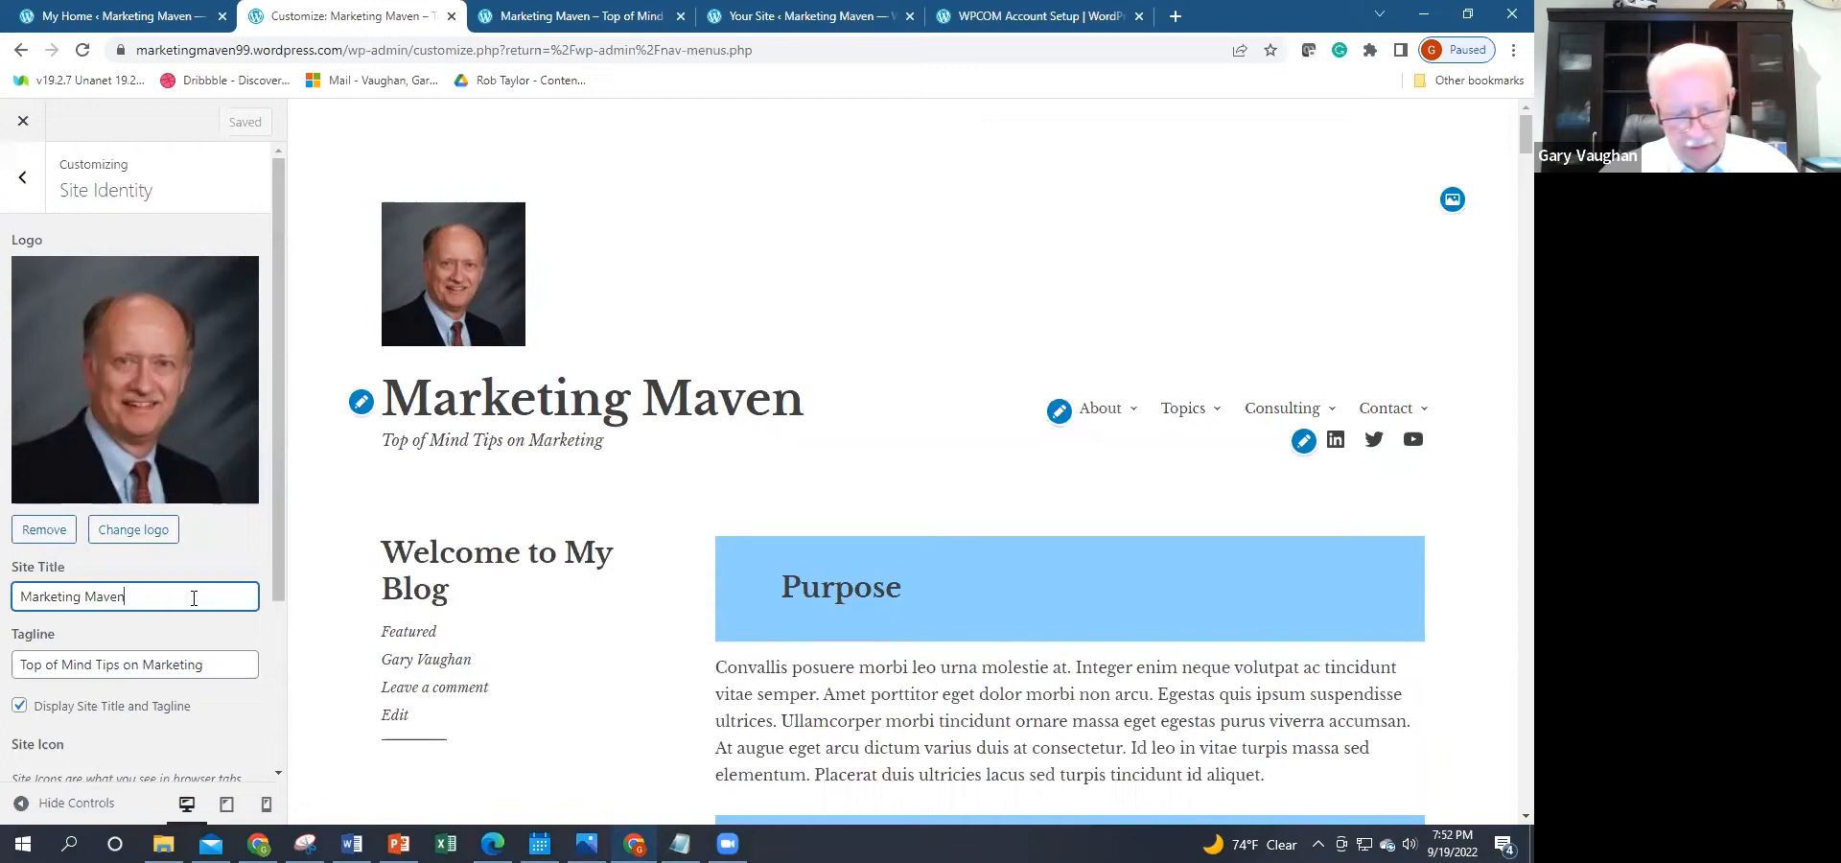
type("....")
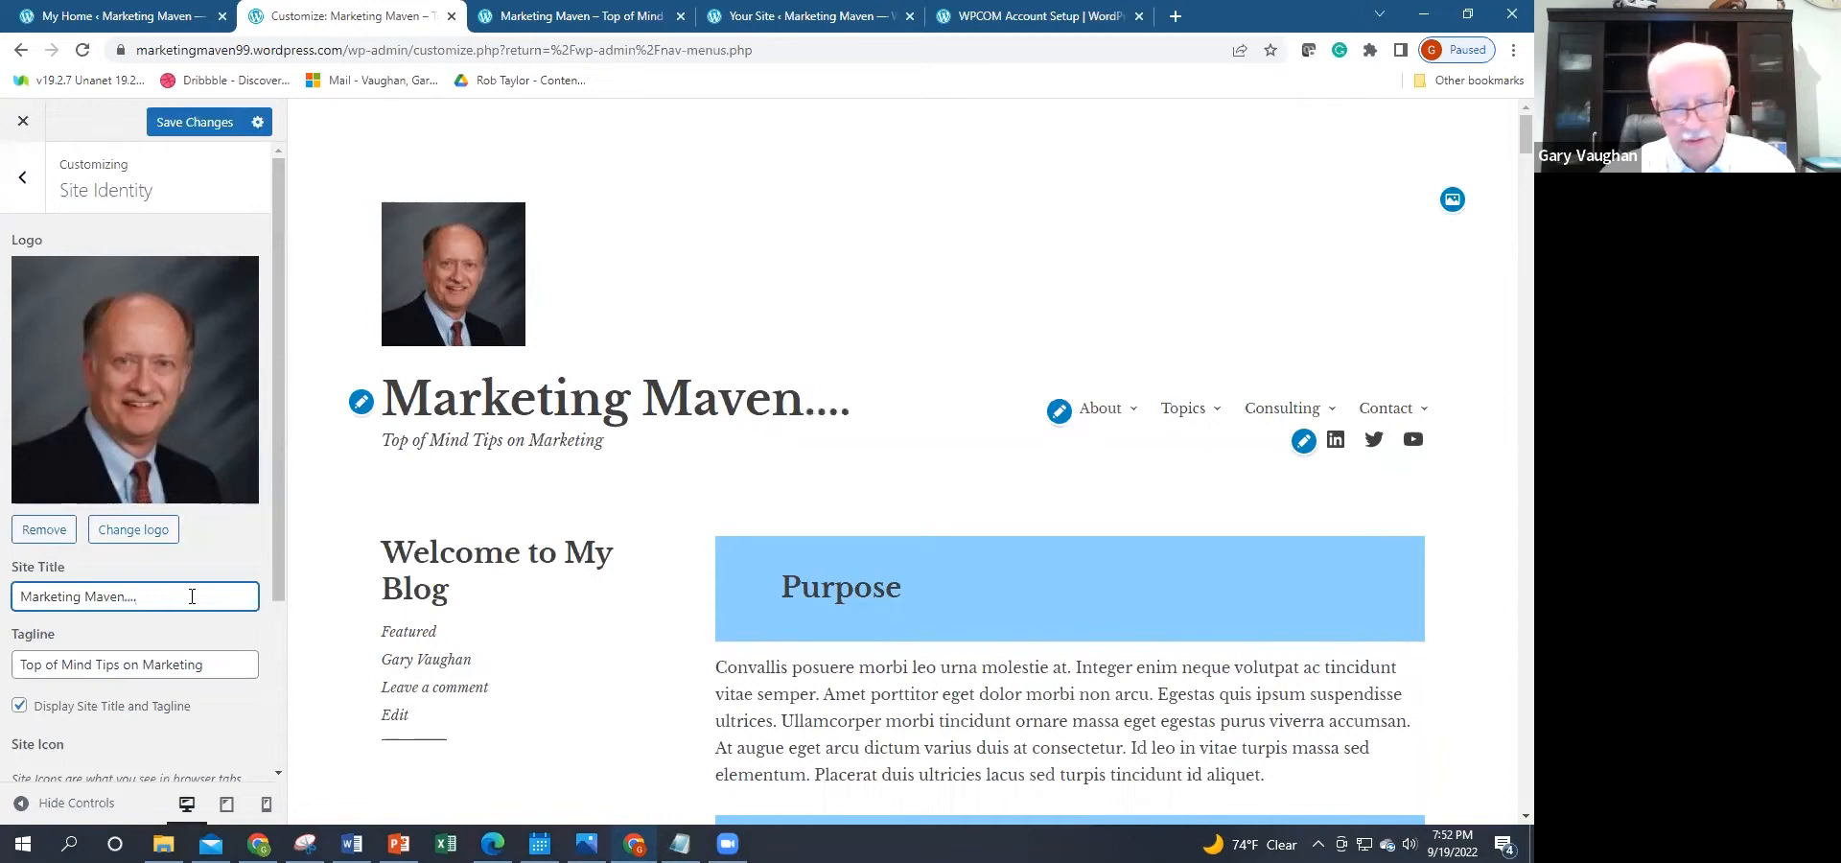
key("Backspace")
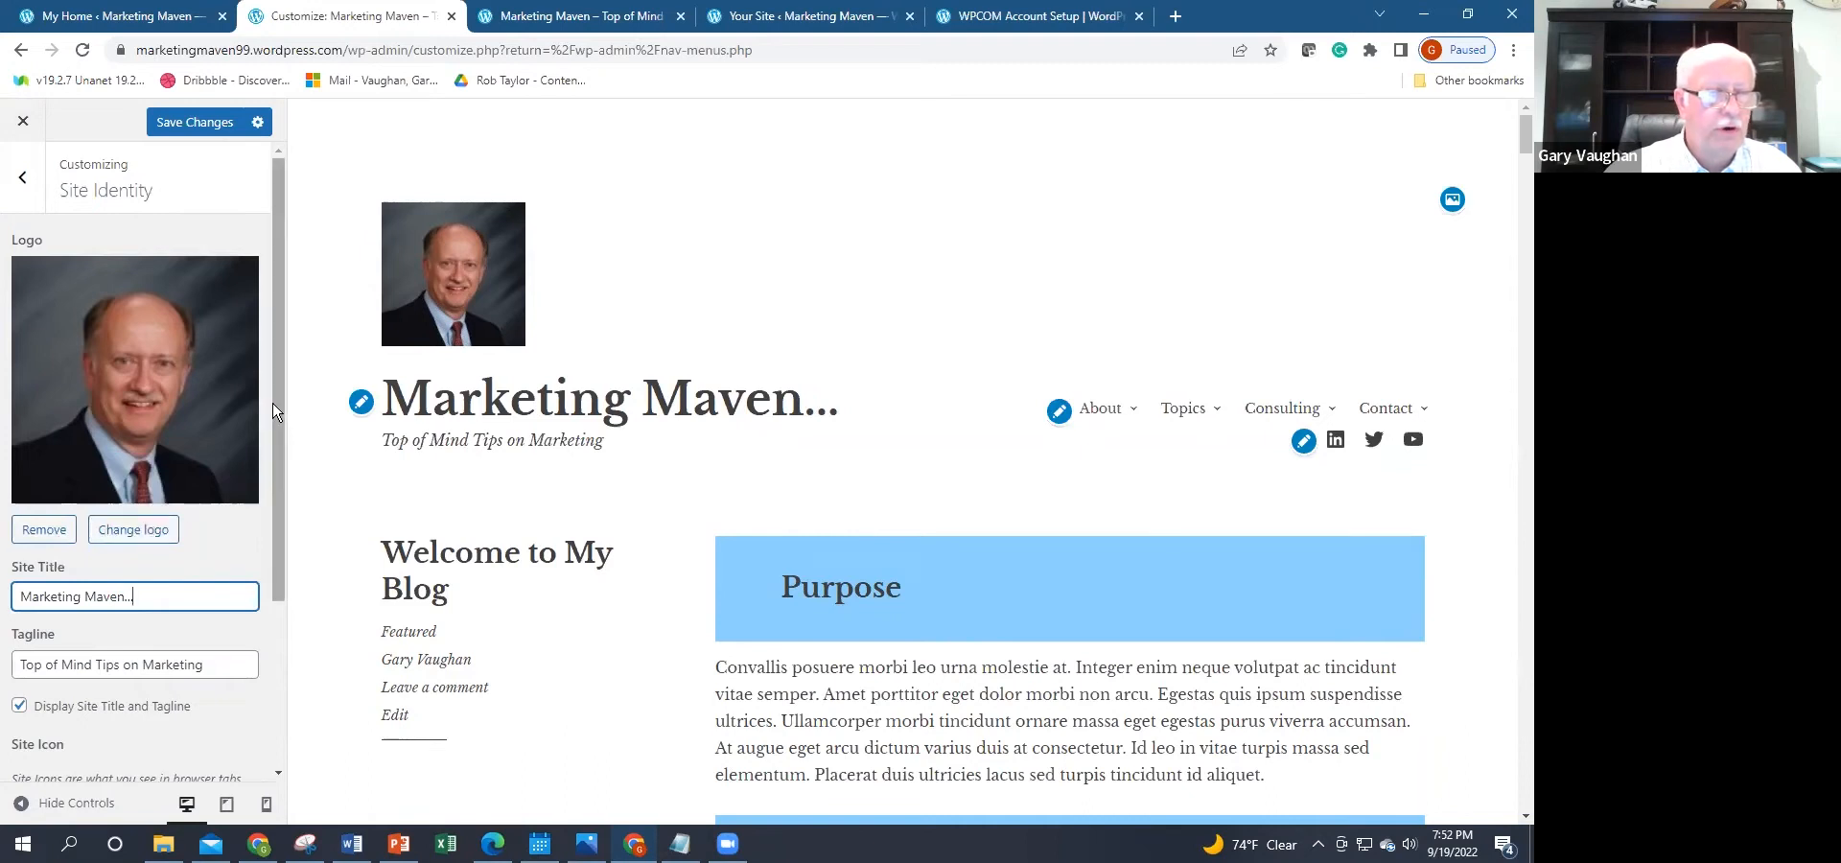
scroll("down", 3)
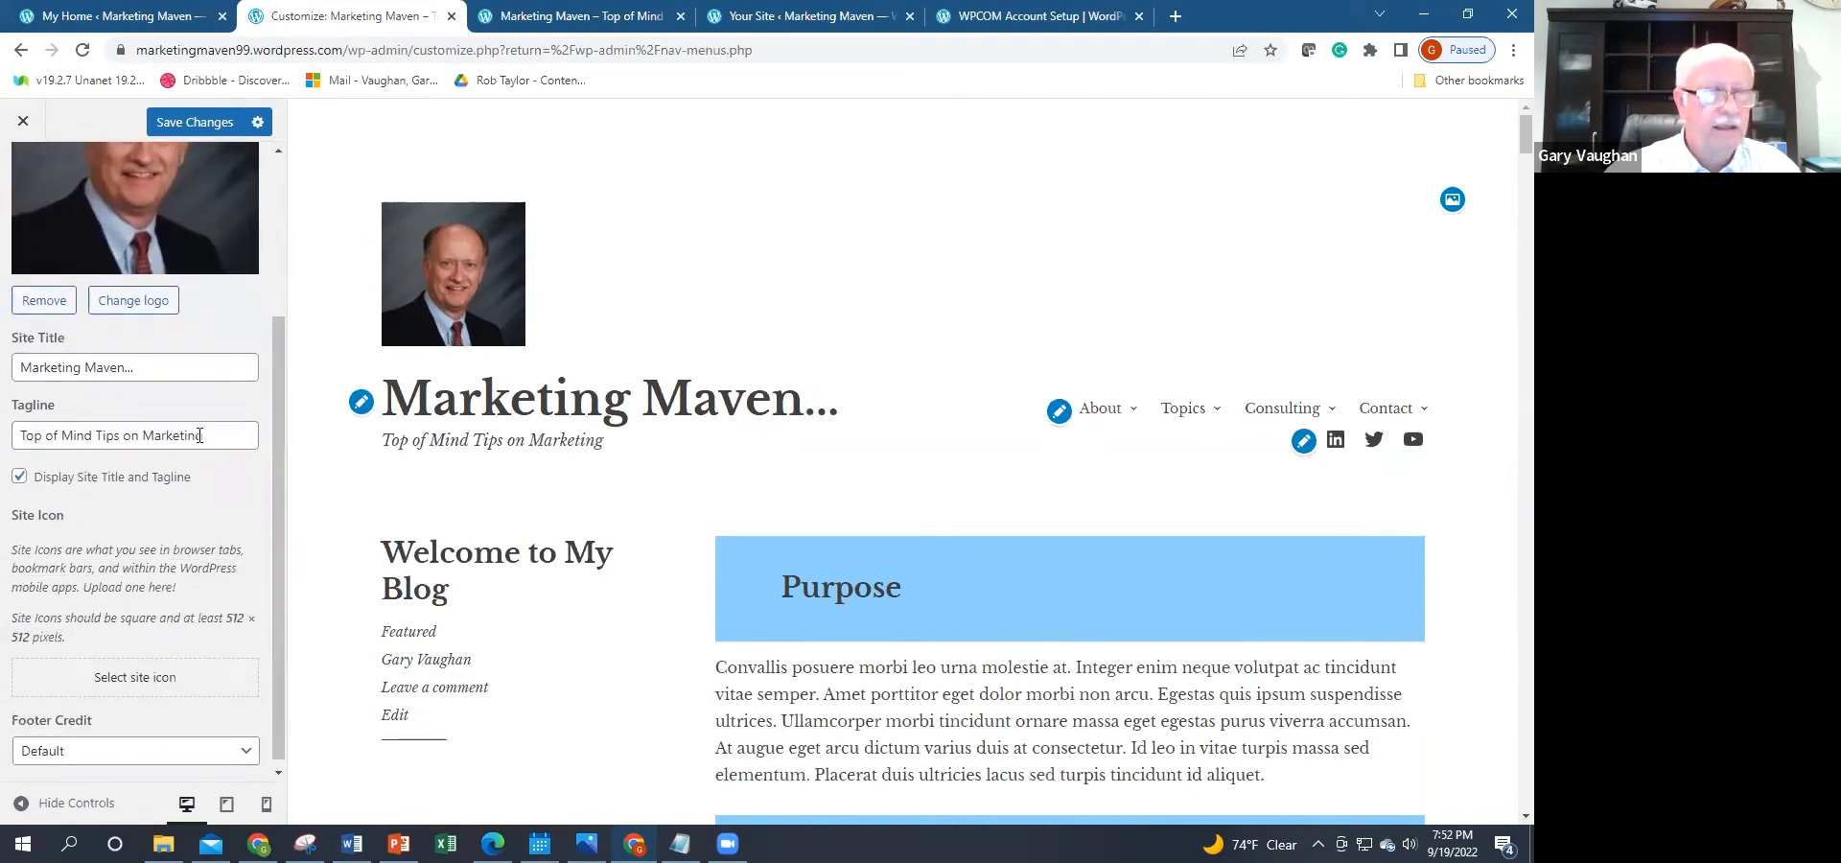
type("bbb")
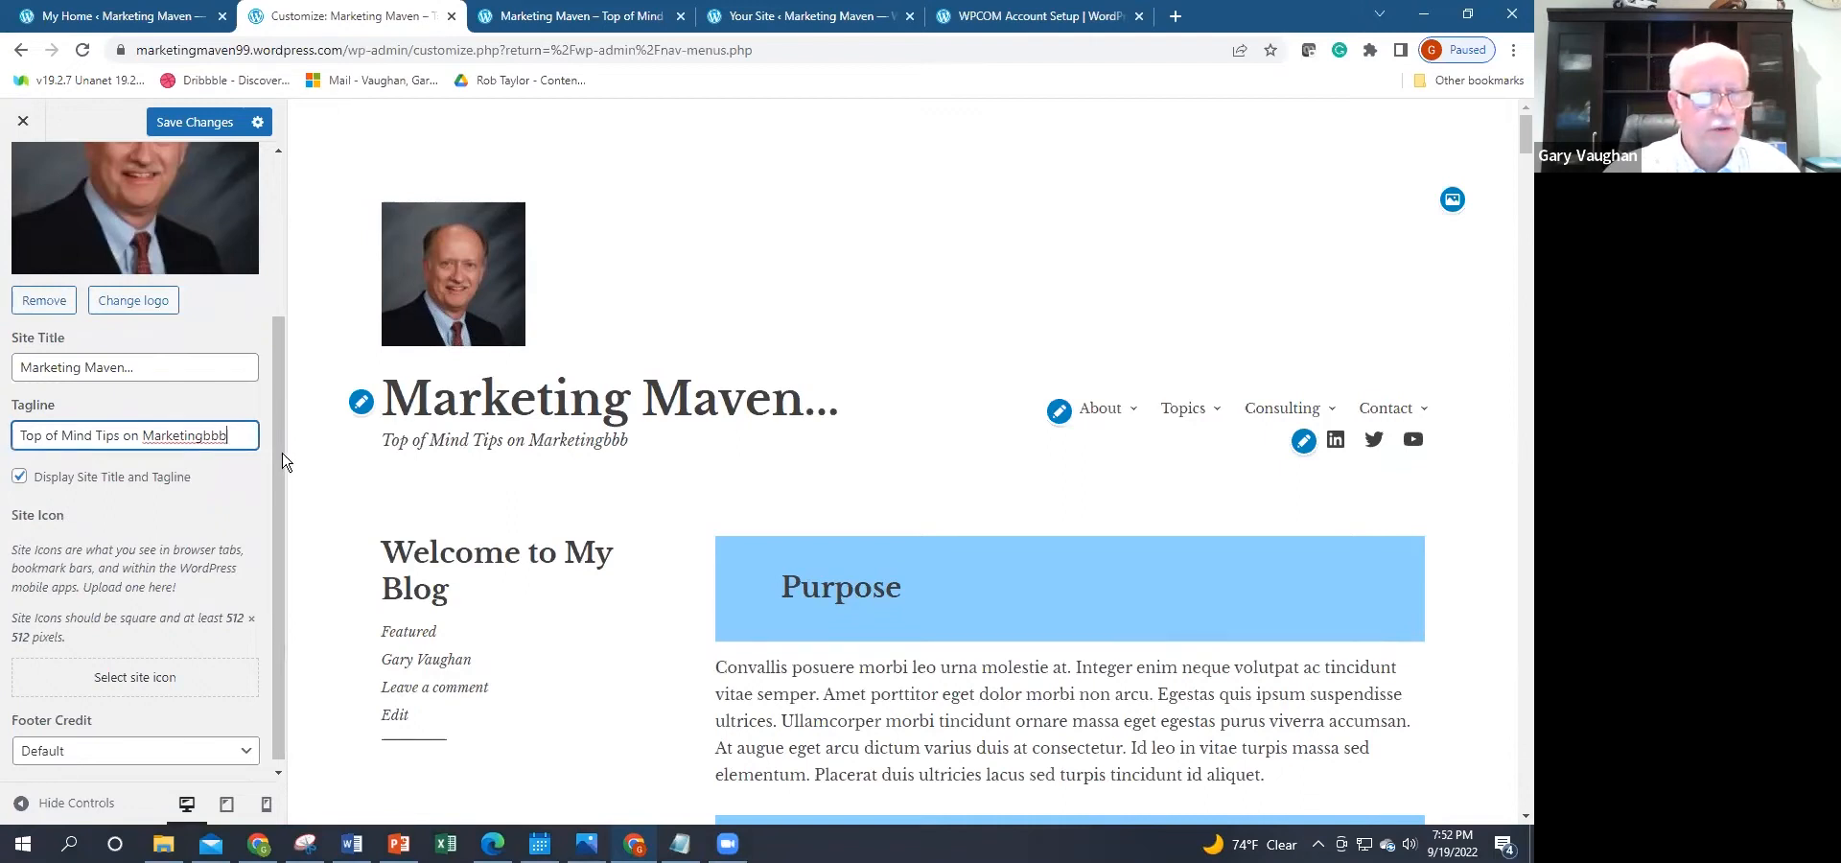
scroll("up", 3)
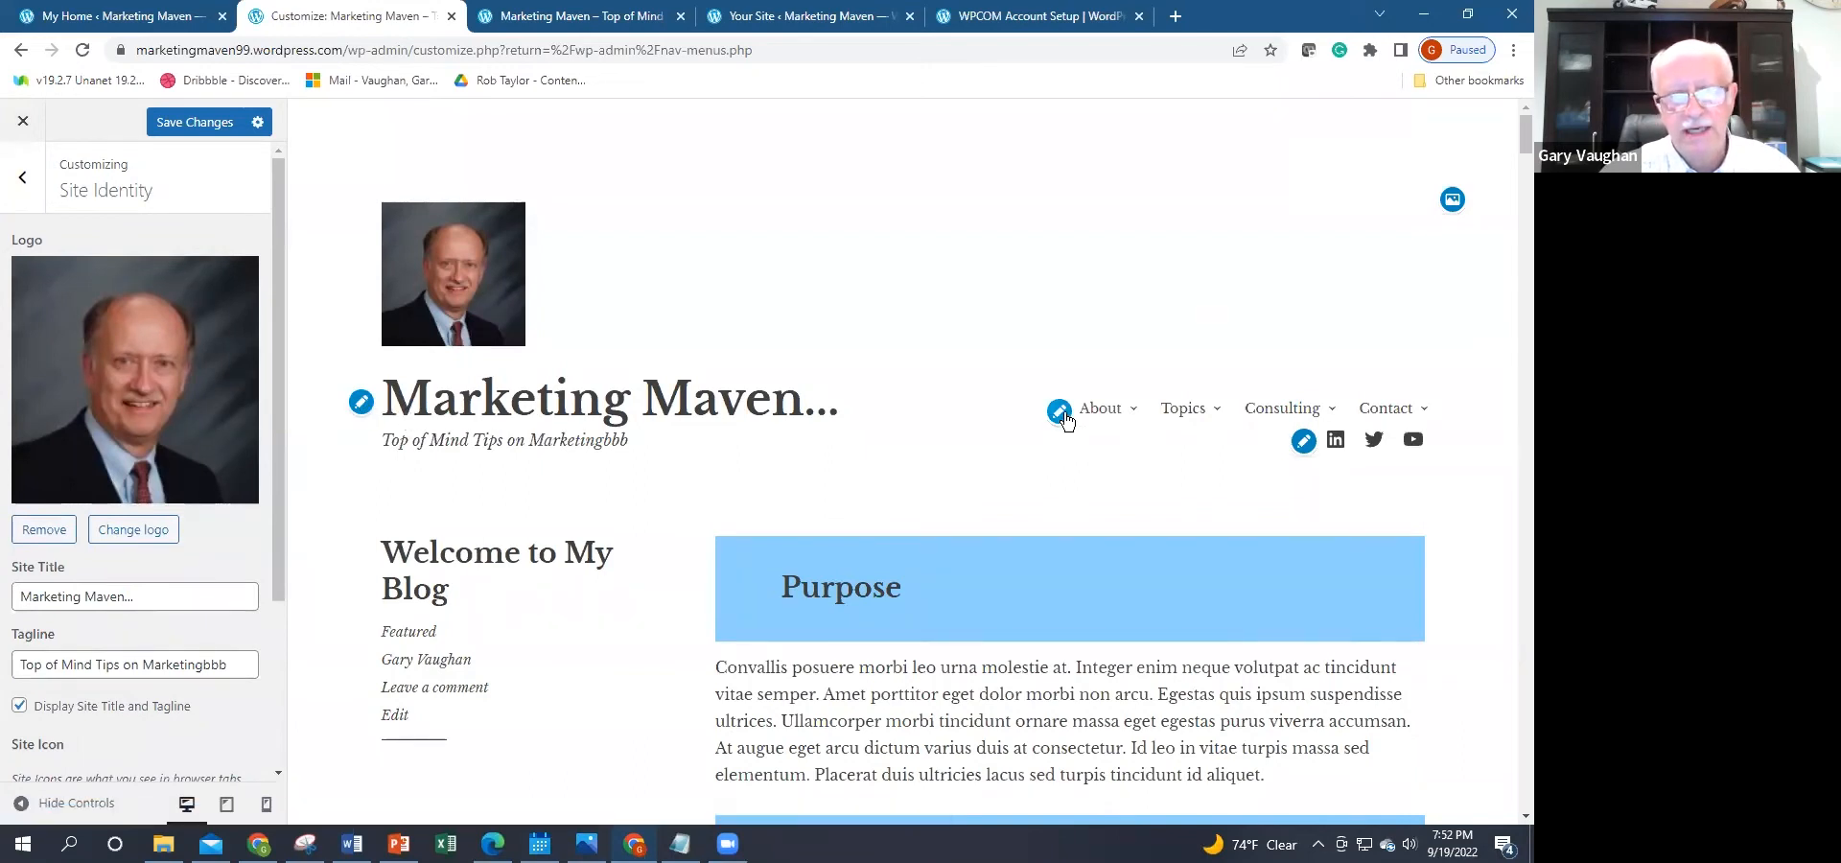
mouse_move(1058, 407)
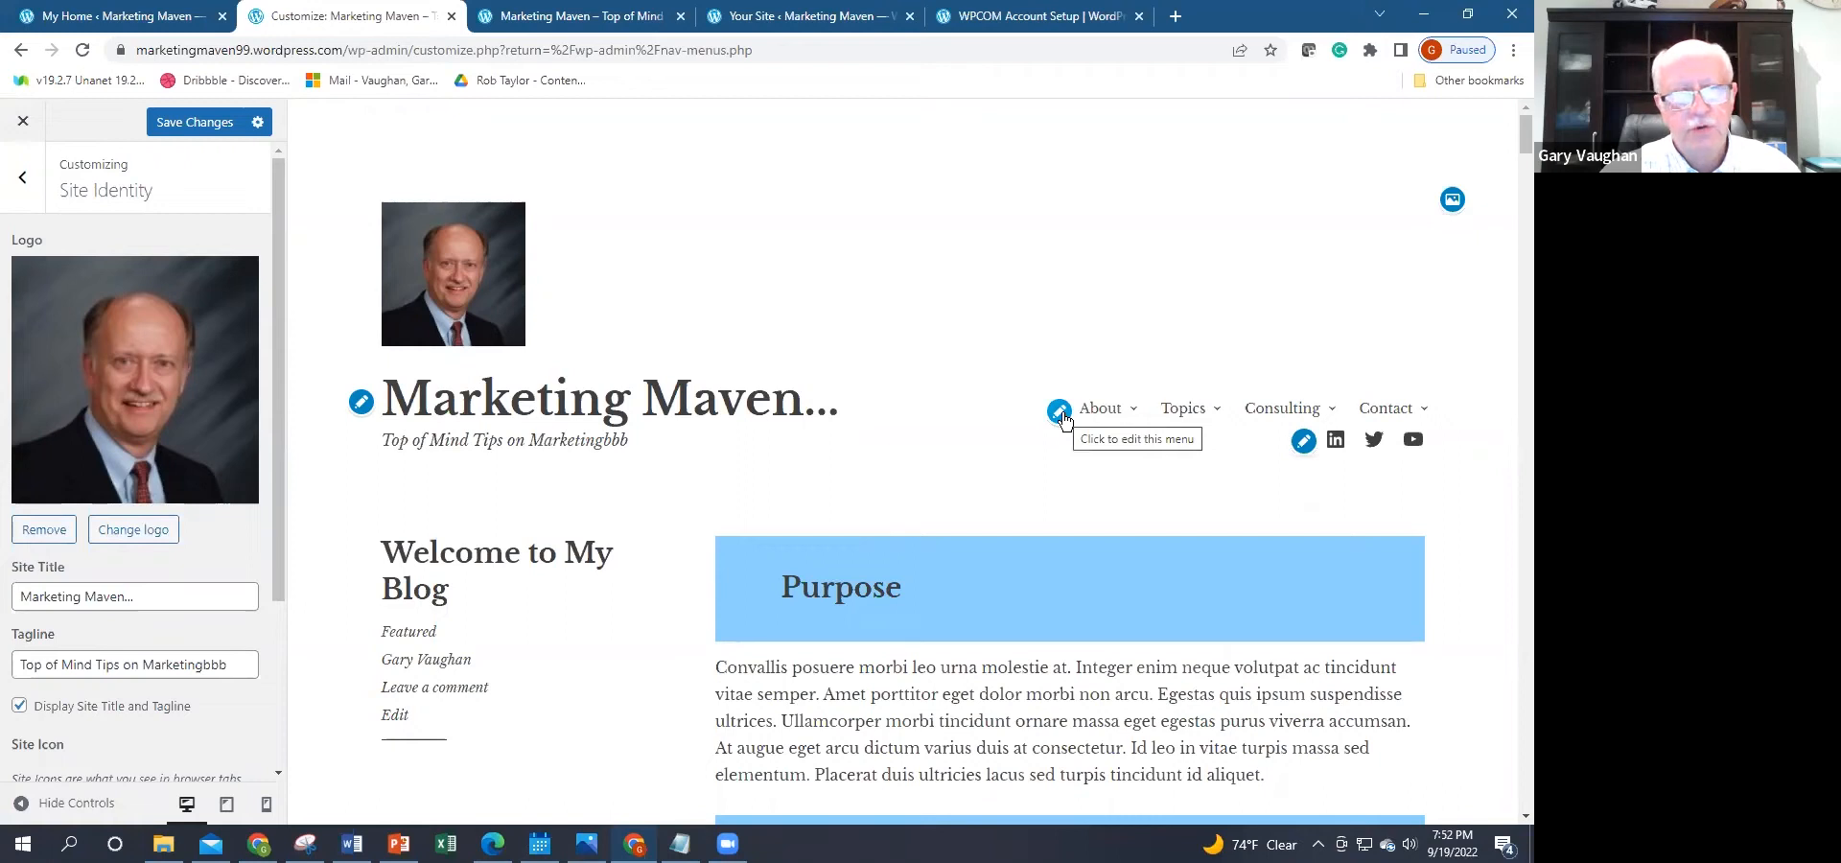
mouse_move(1321, 476)
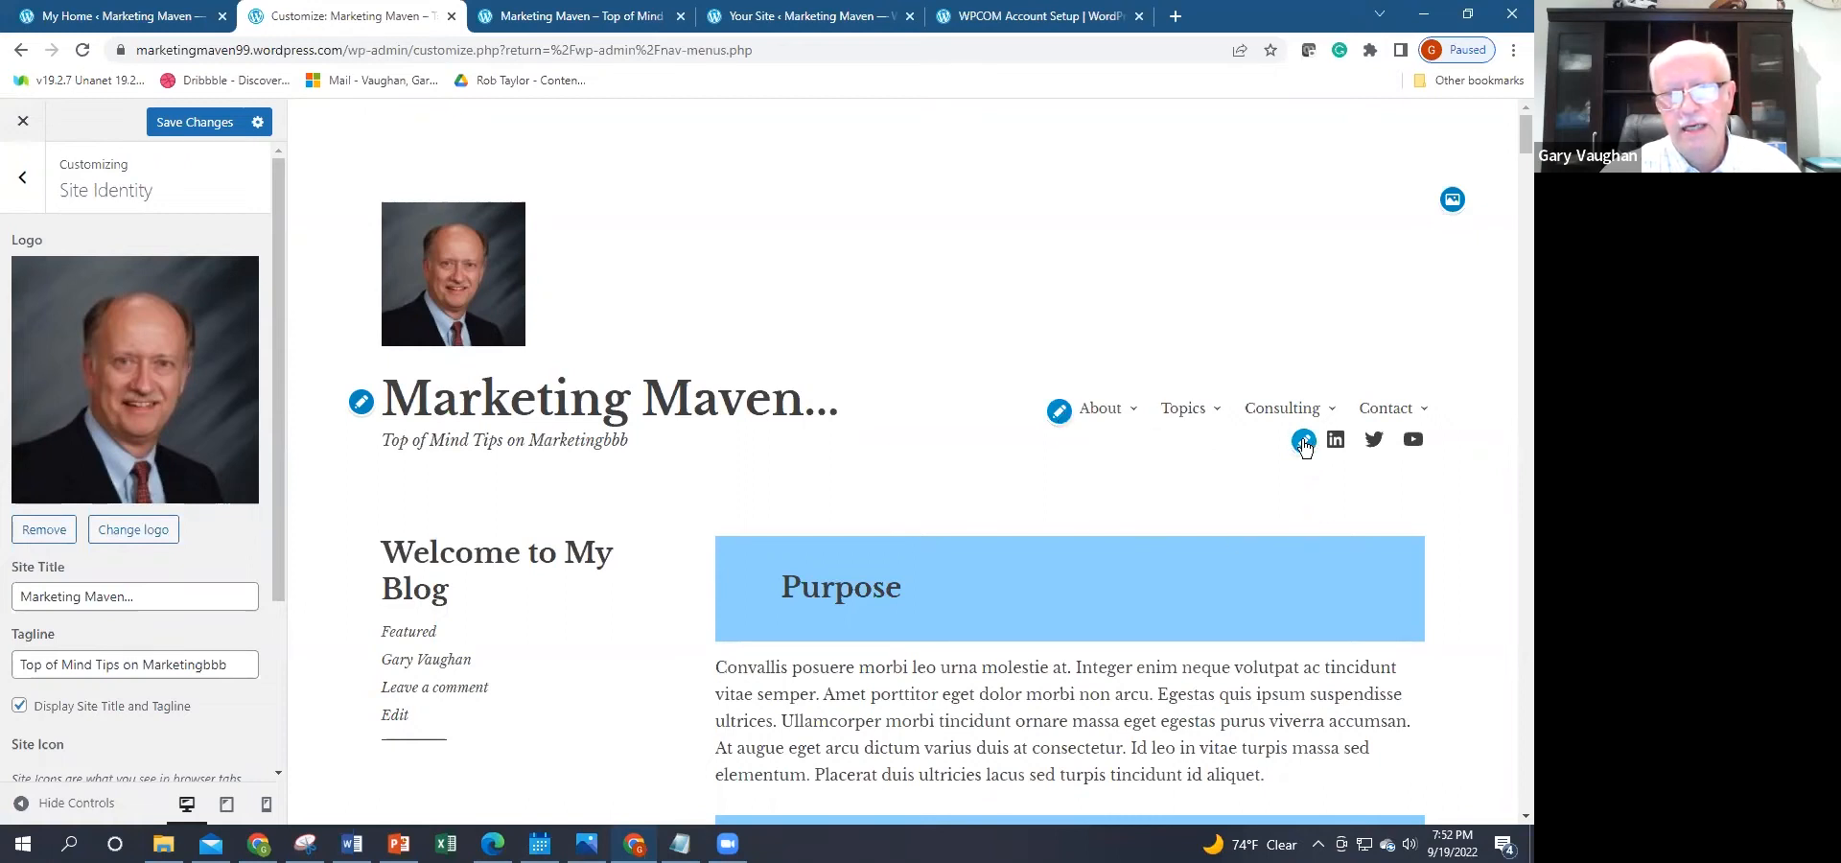
Step: Review the Social menu's LinkedIn link details, then return to the list of Main, Primary and Social menus
left_click(1303, 439)
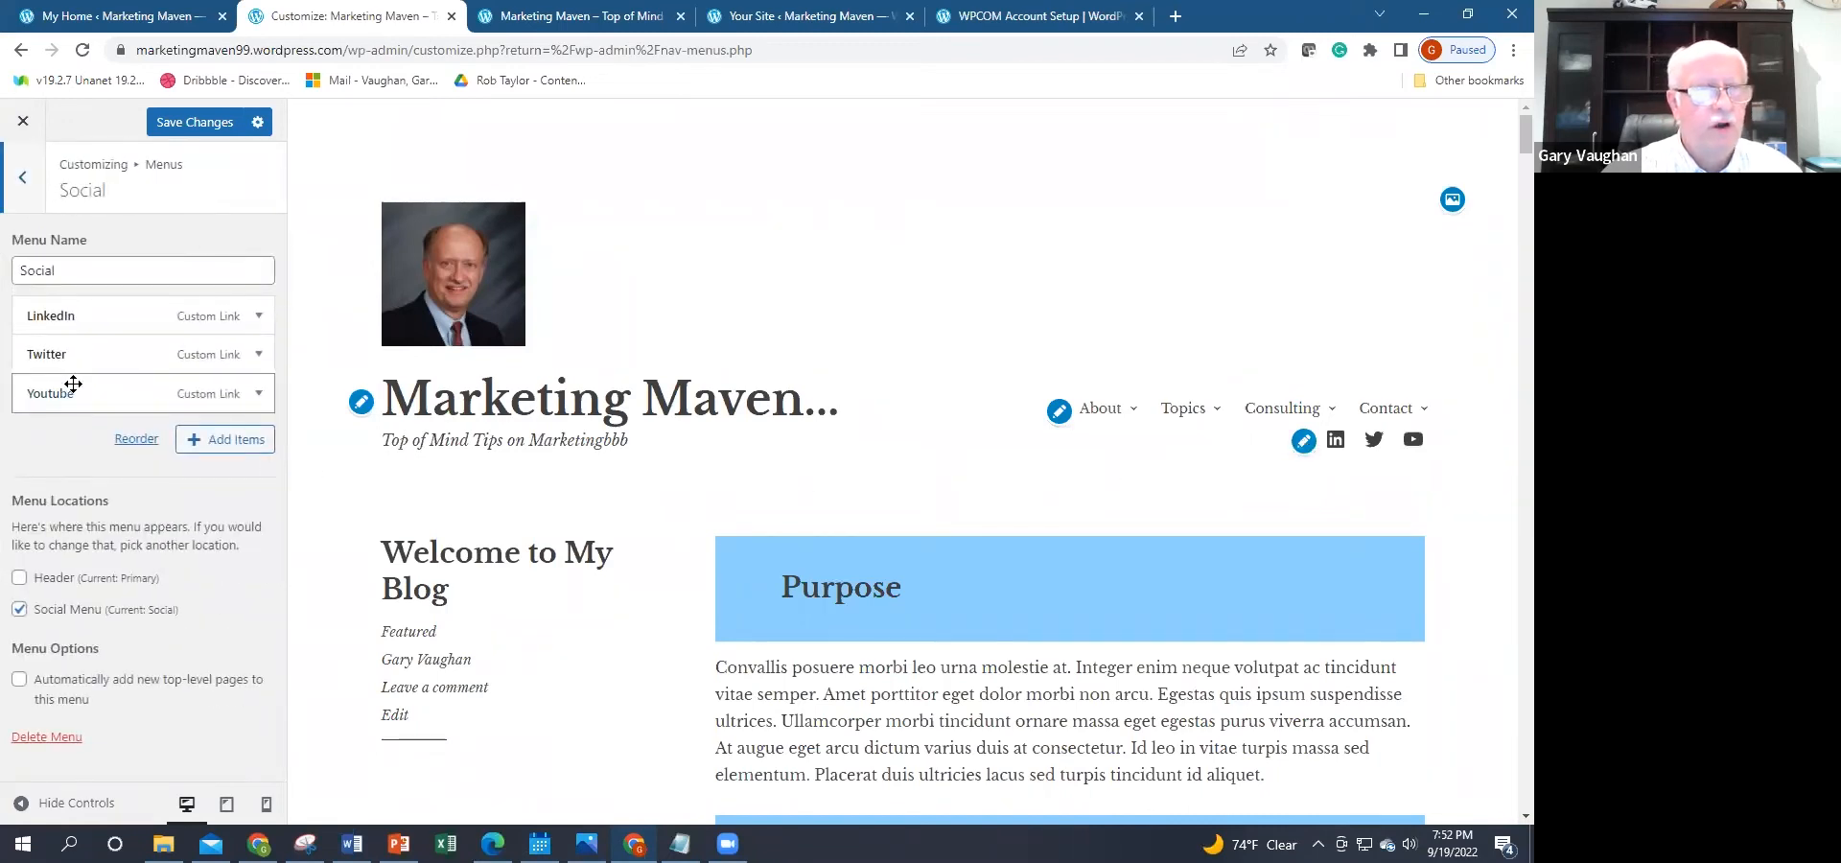
left_click(143, 271)
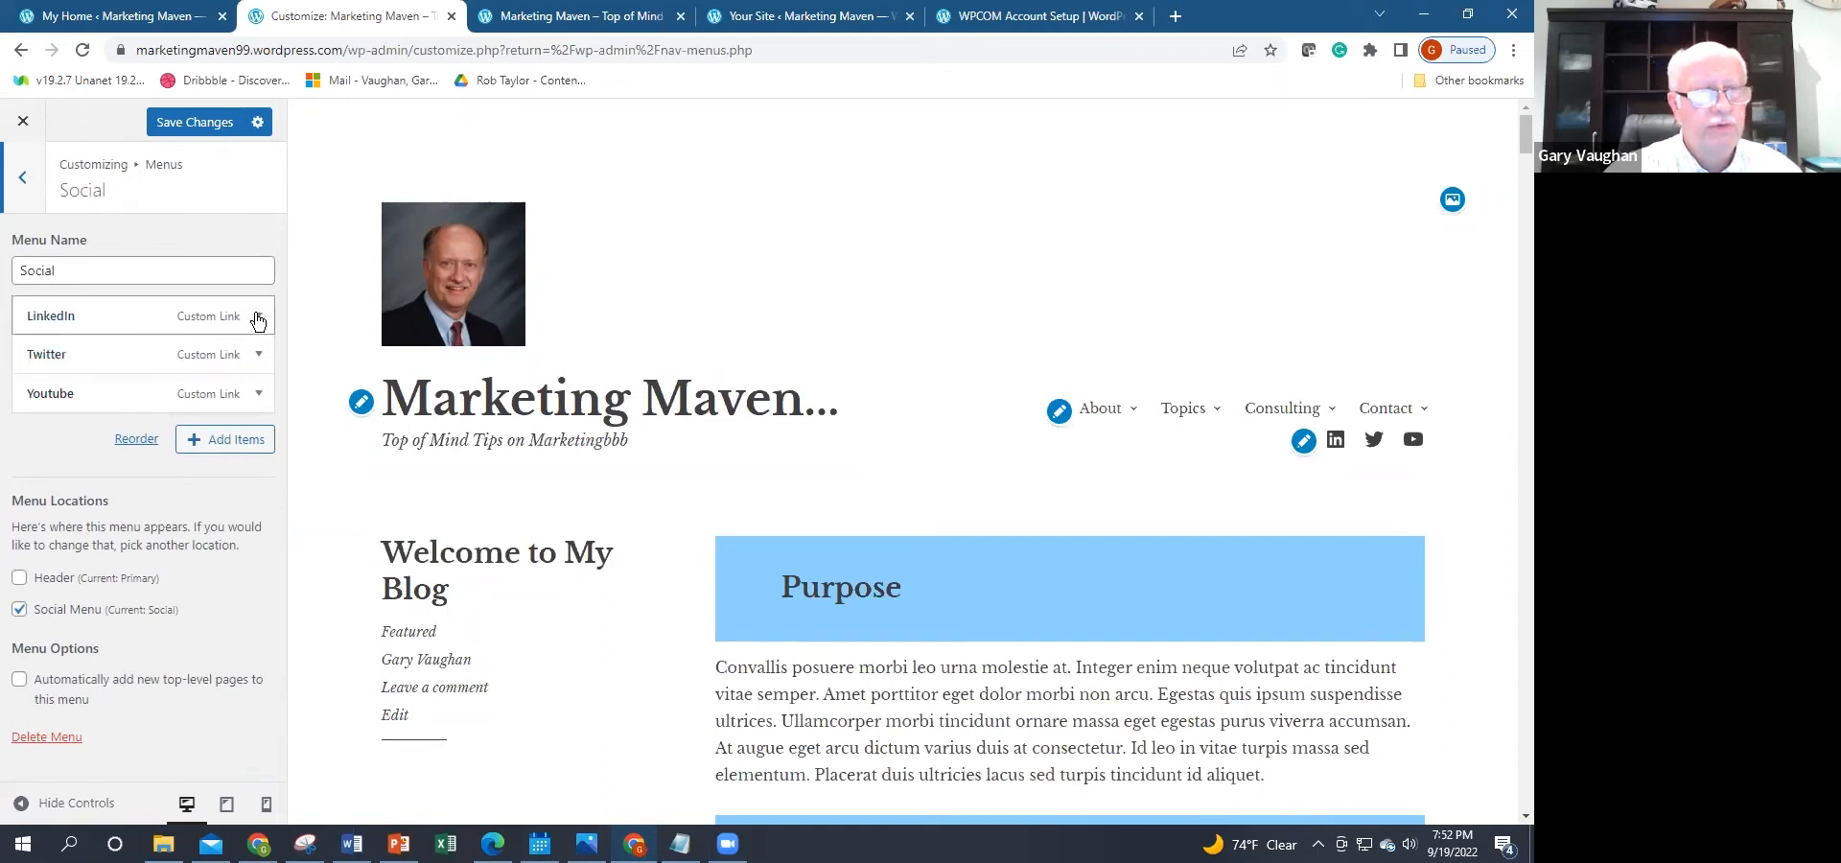
left_click(257, 316)
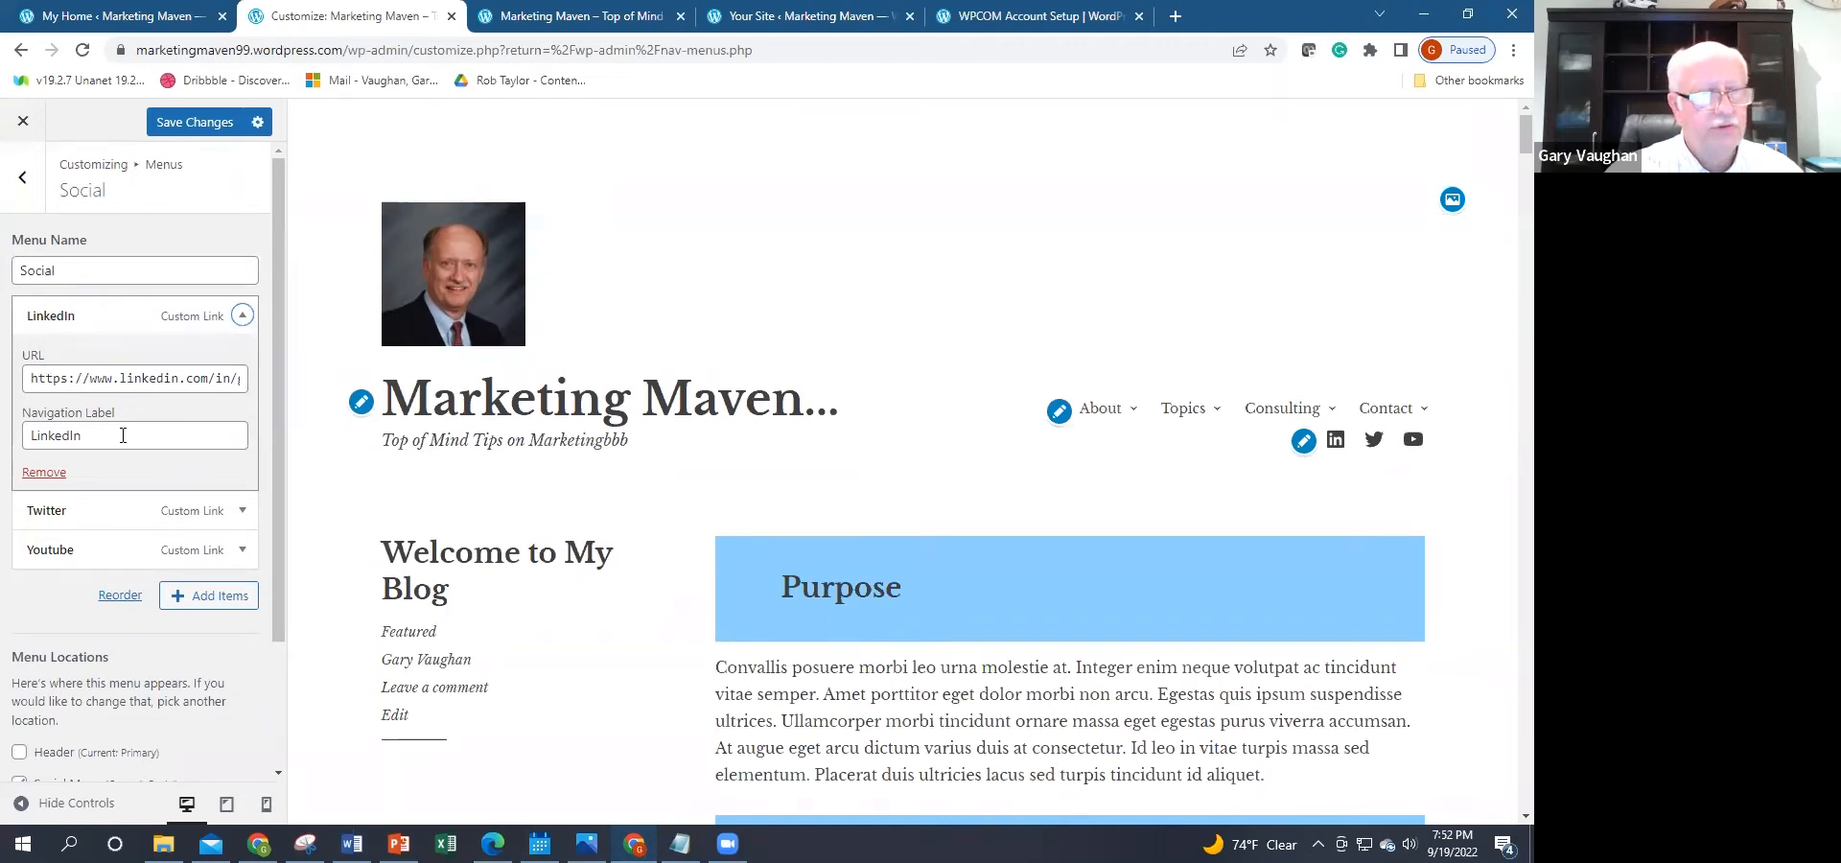
left_click(242, 315)
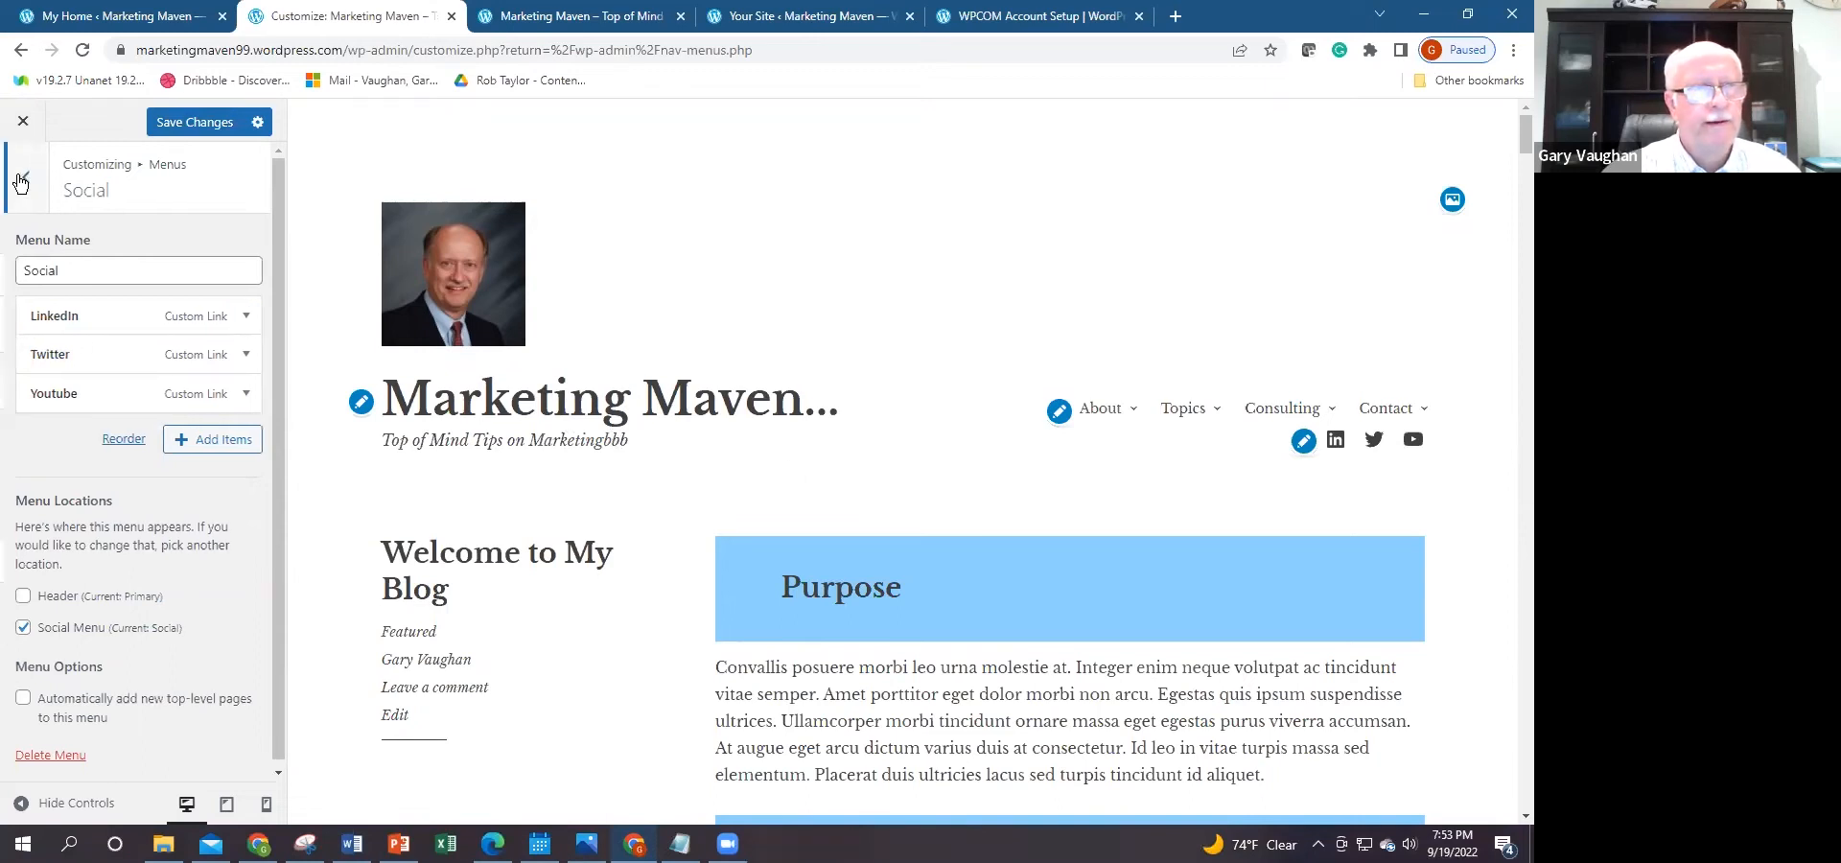
left_click(21, 179)
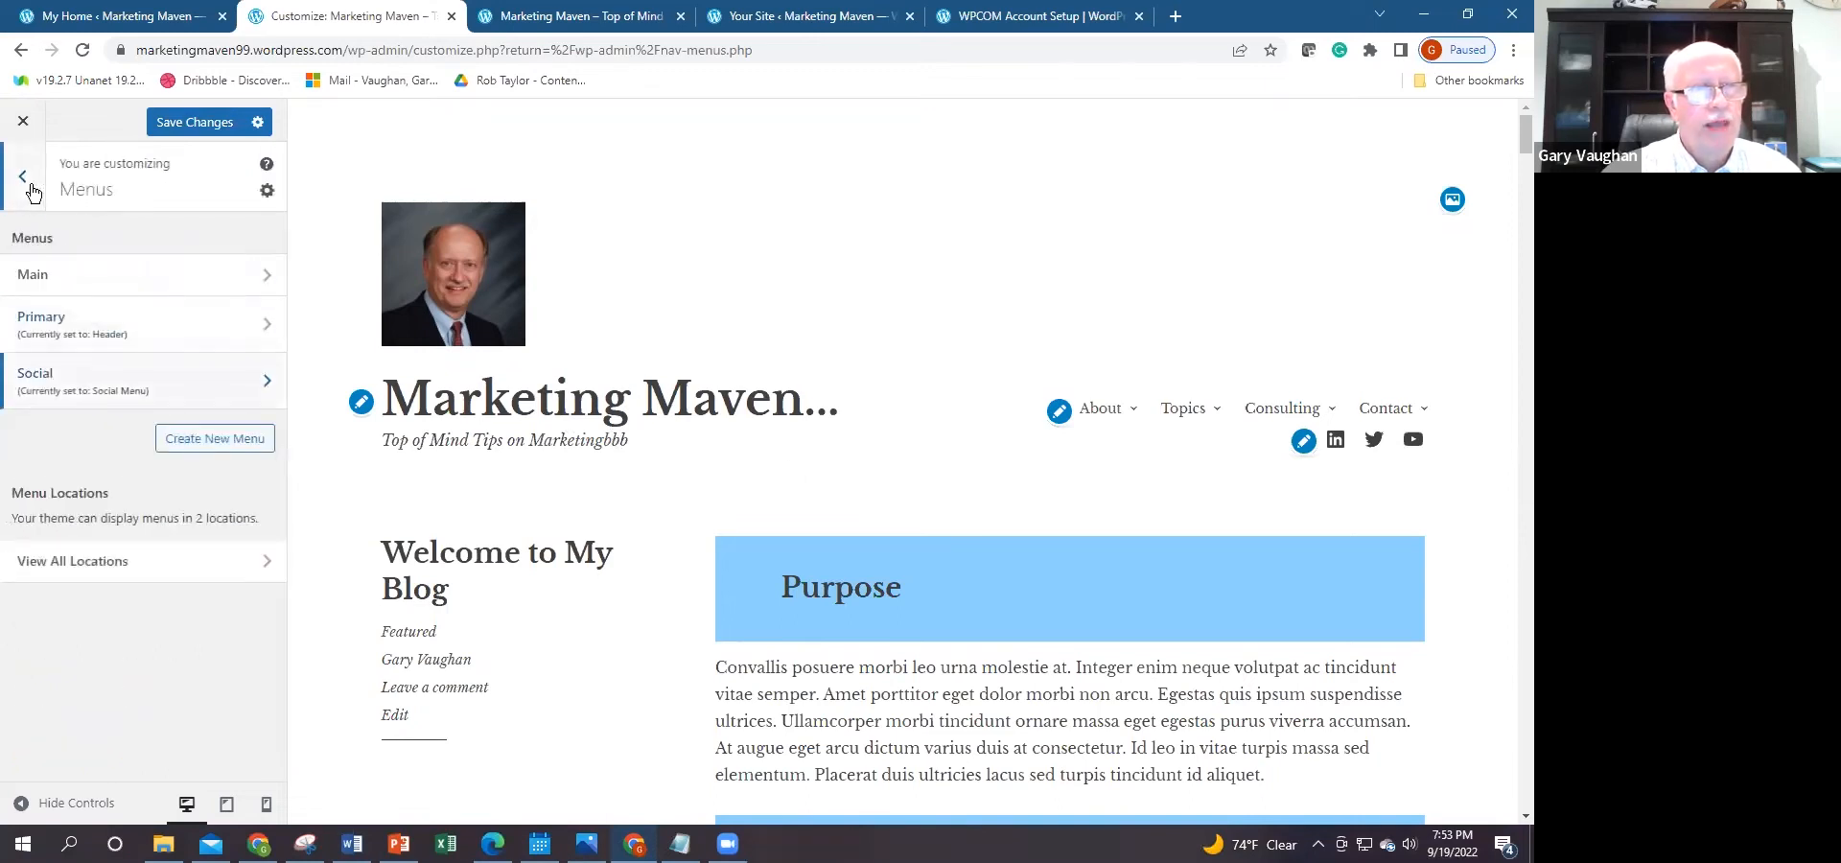
Step: Preview the brown-and-teal, red-accent and dark white-text palettes, then return to the main sections
left_click(21, 176)
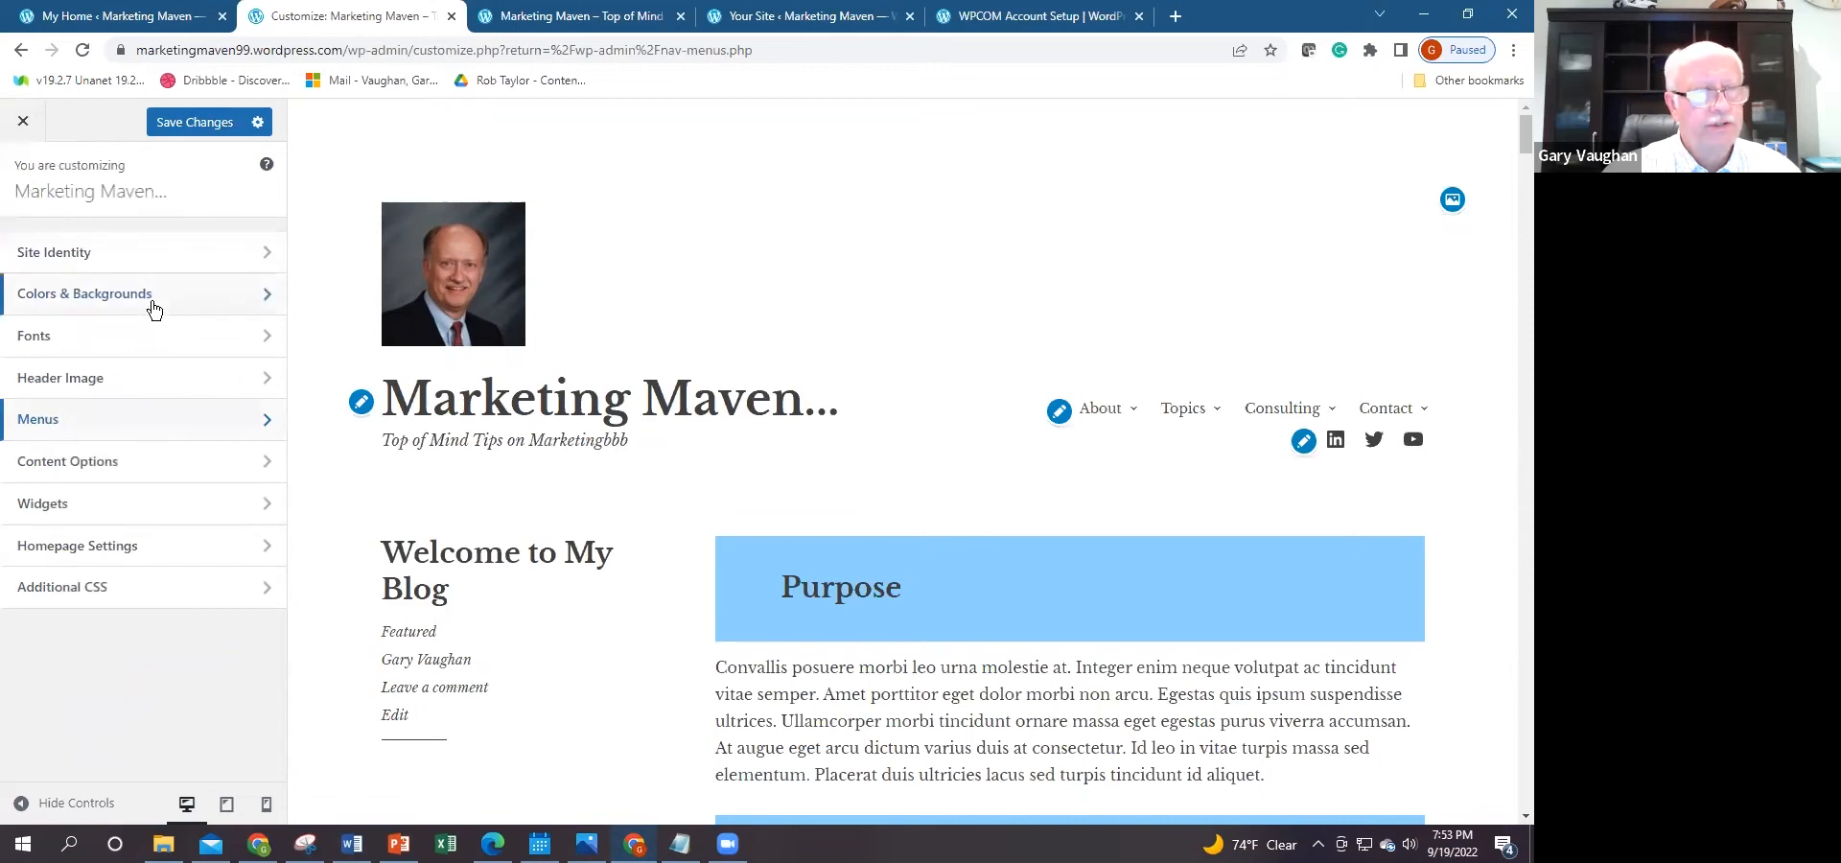
mouse_move(154, 326)
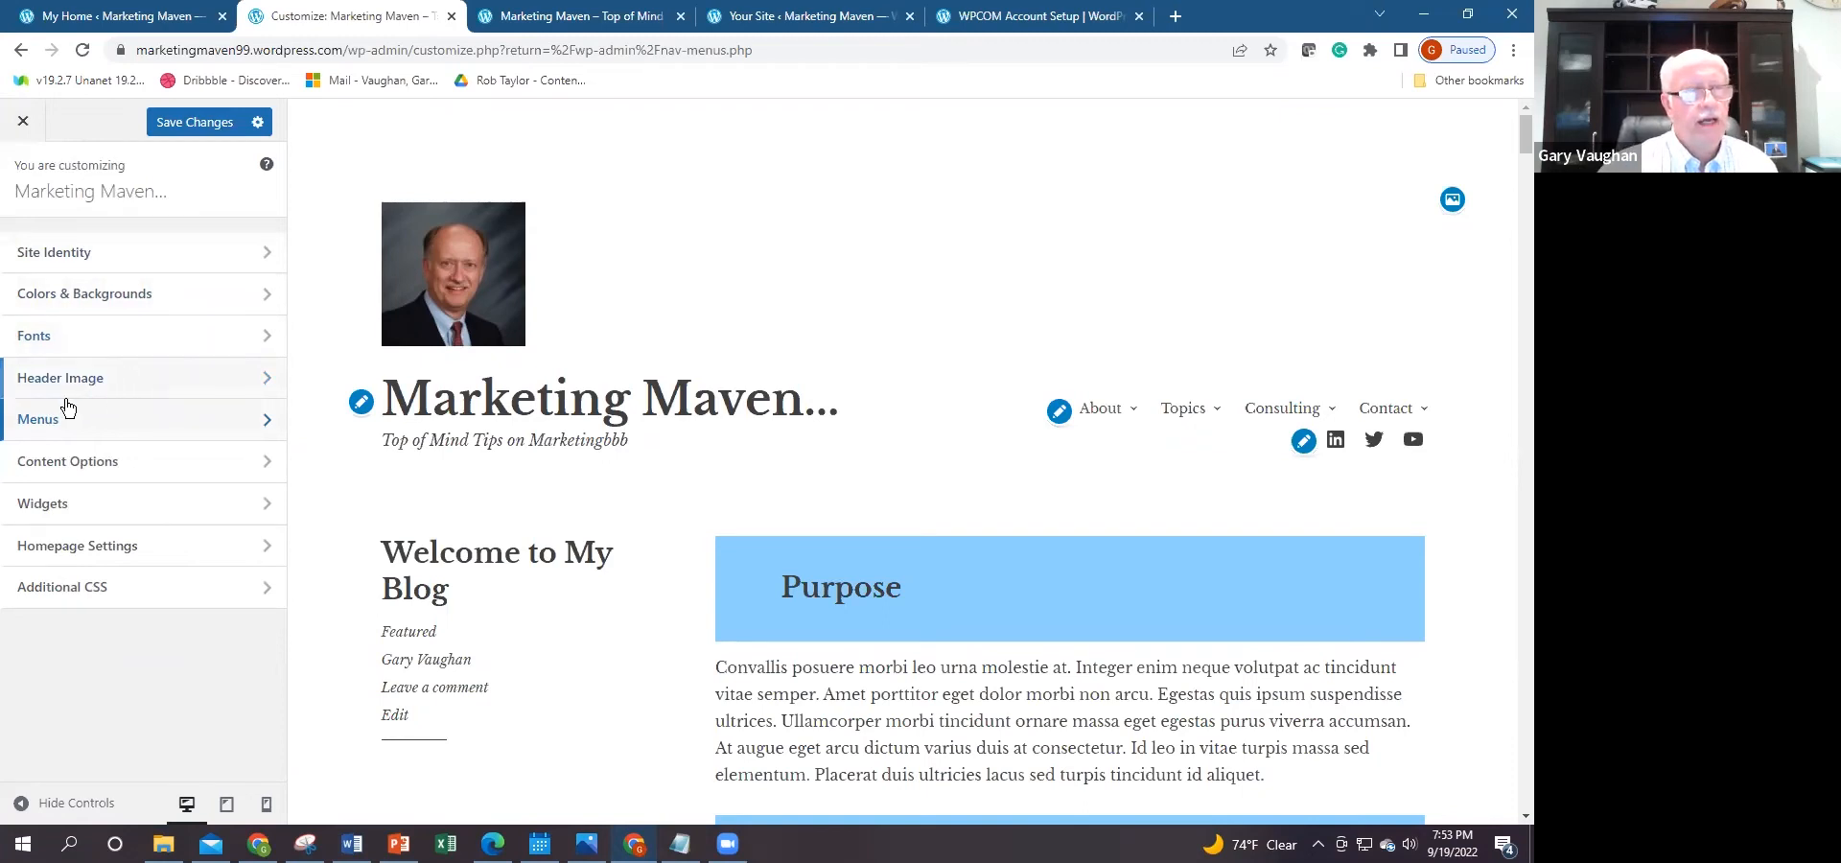
mouse_move(260, 300)
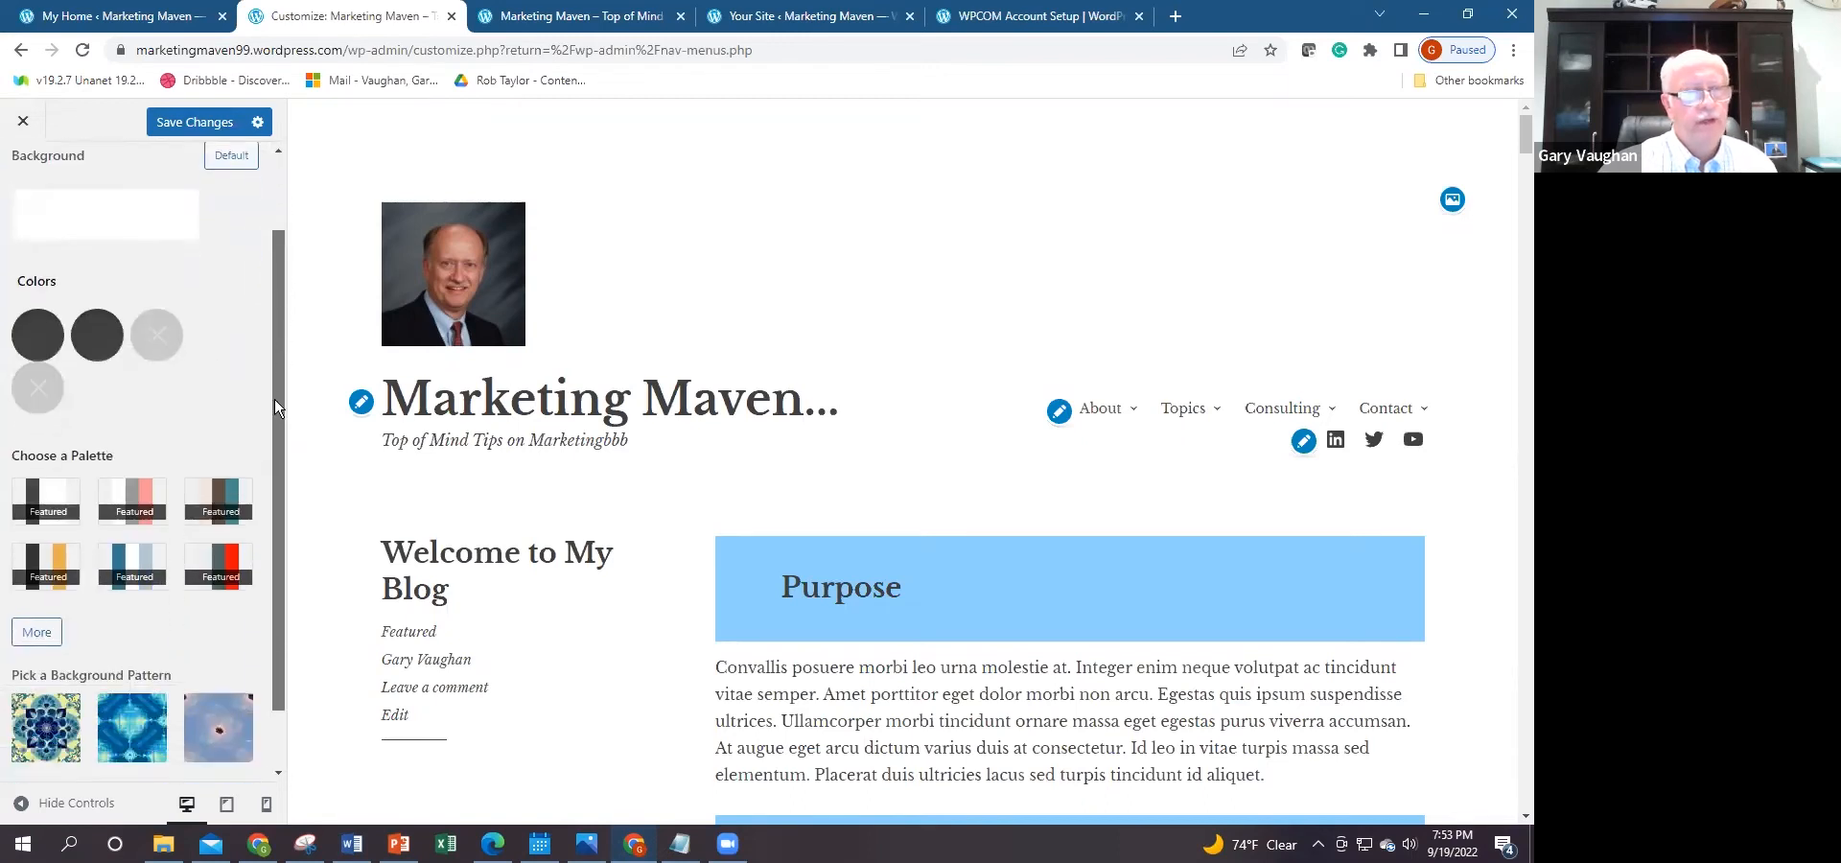
left_click(218, 429)
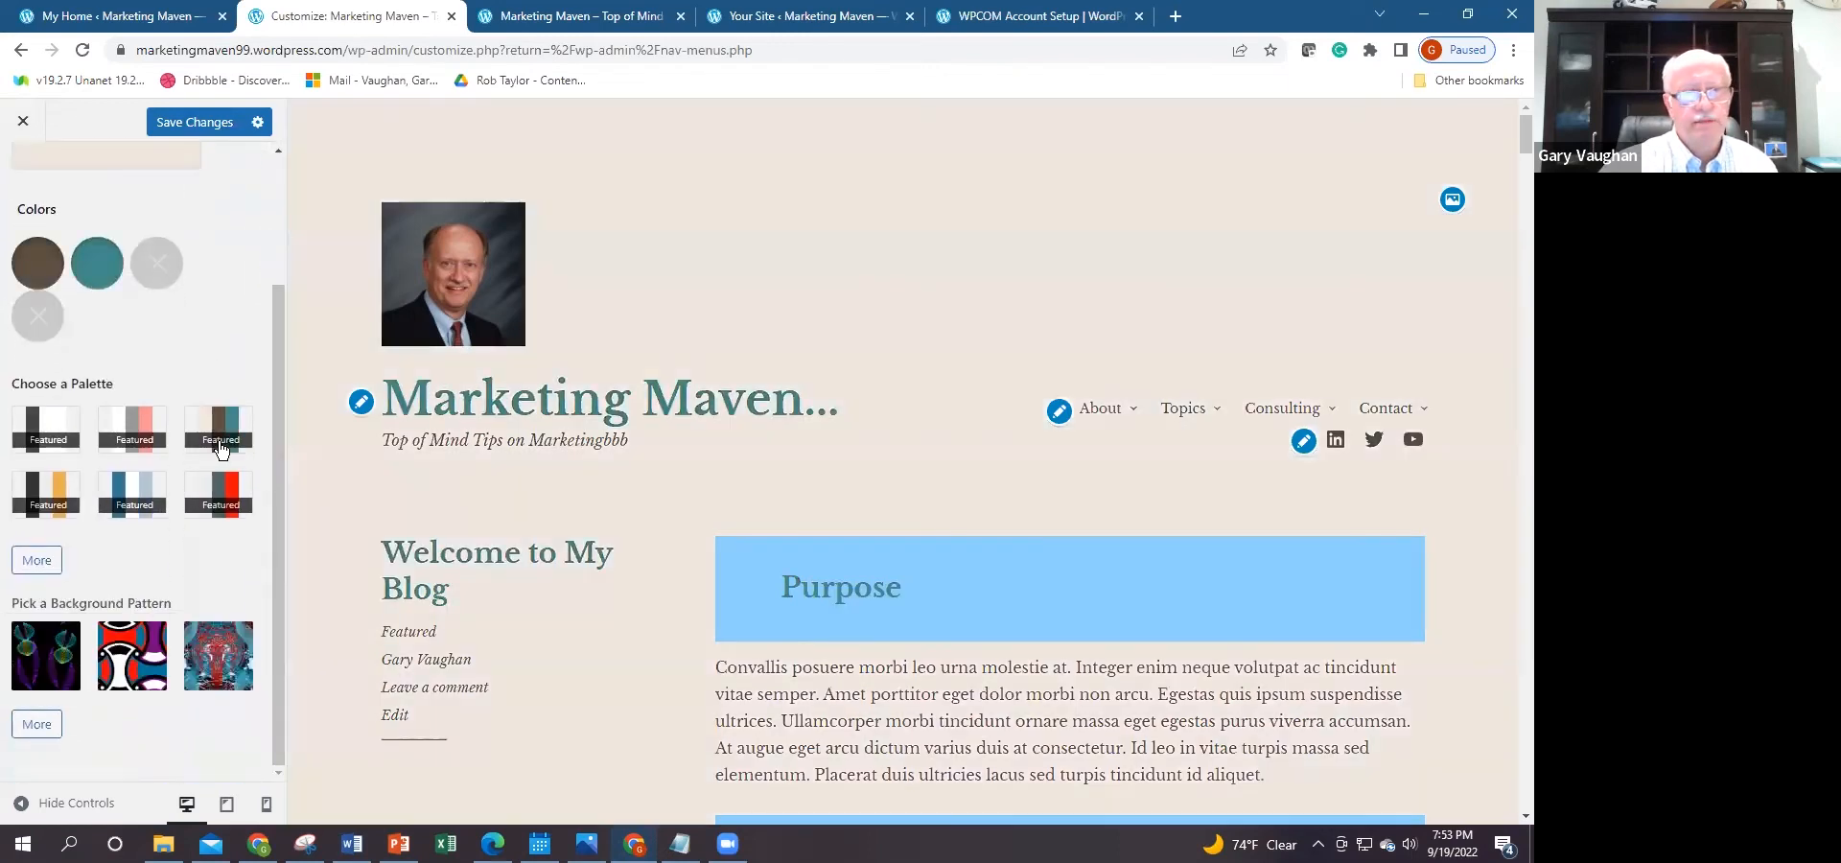
left_click(219, 493)
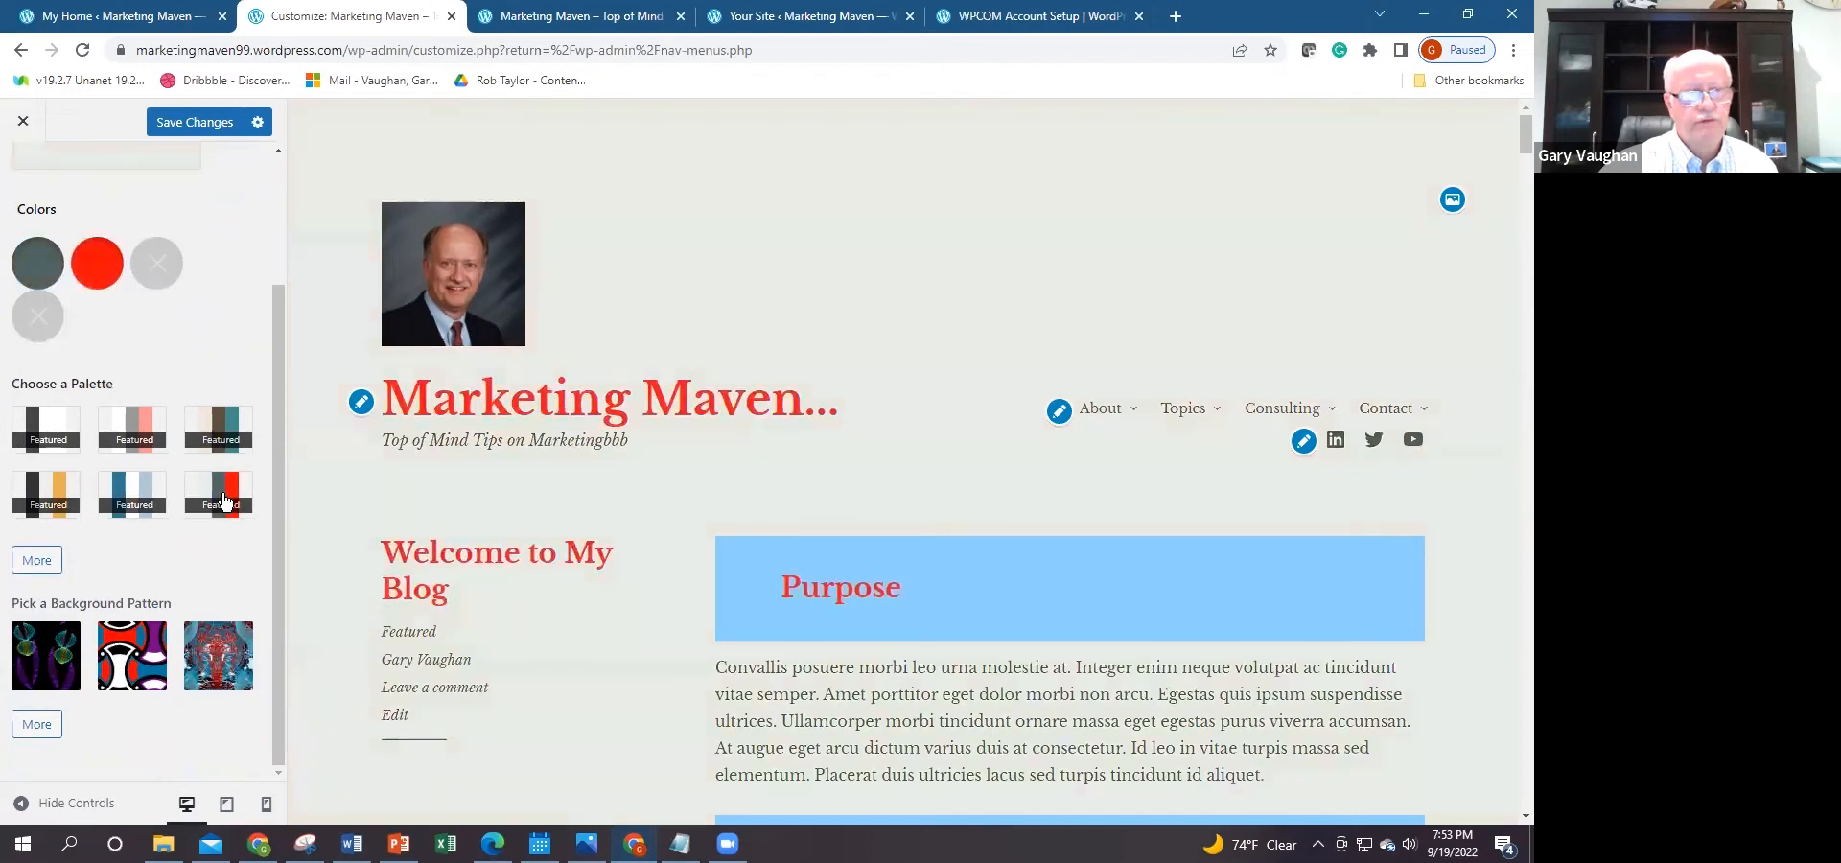
left_click(46, 426)
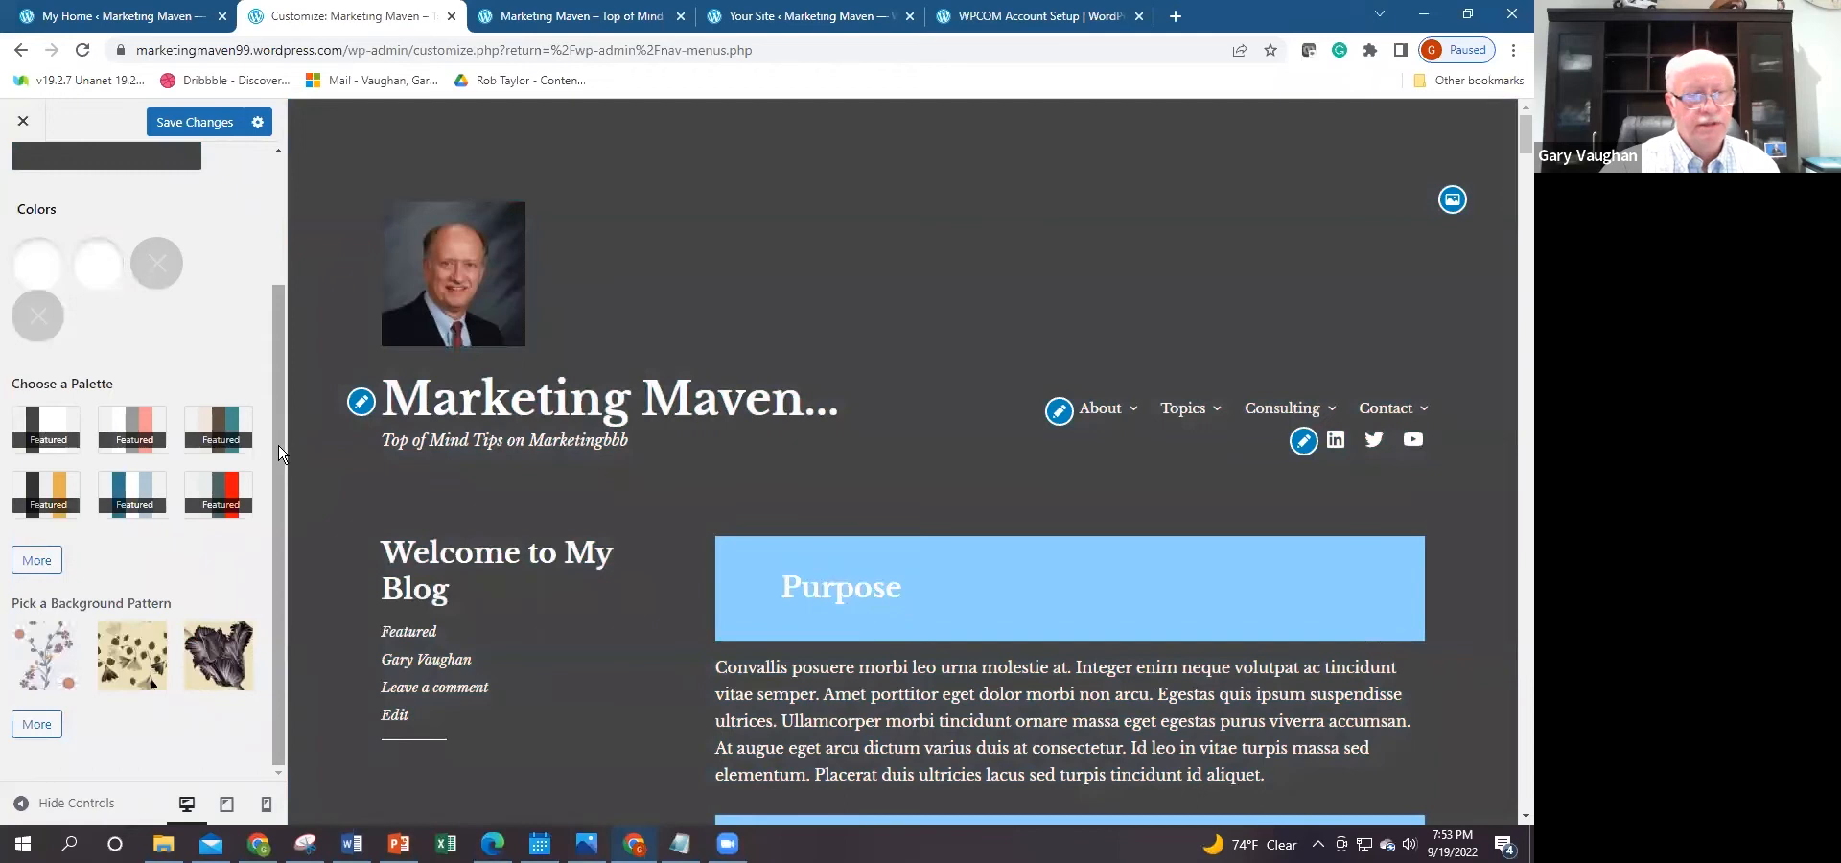
scroll("up", 3)
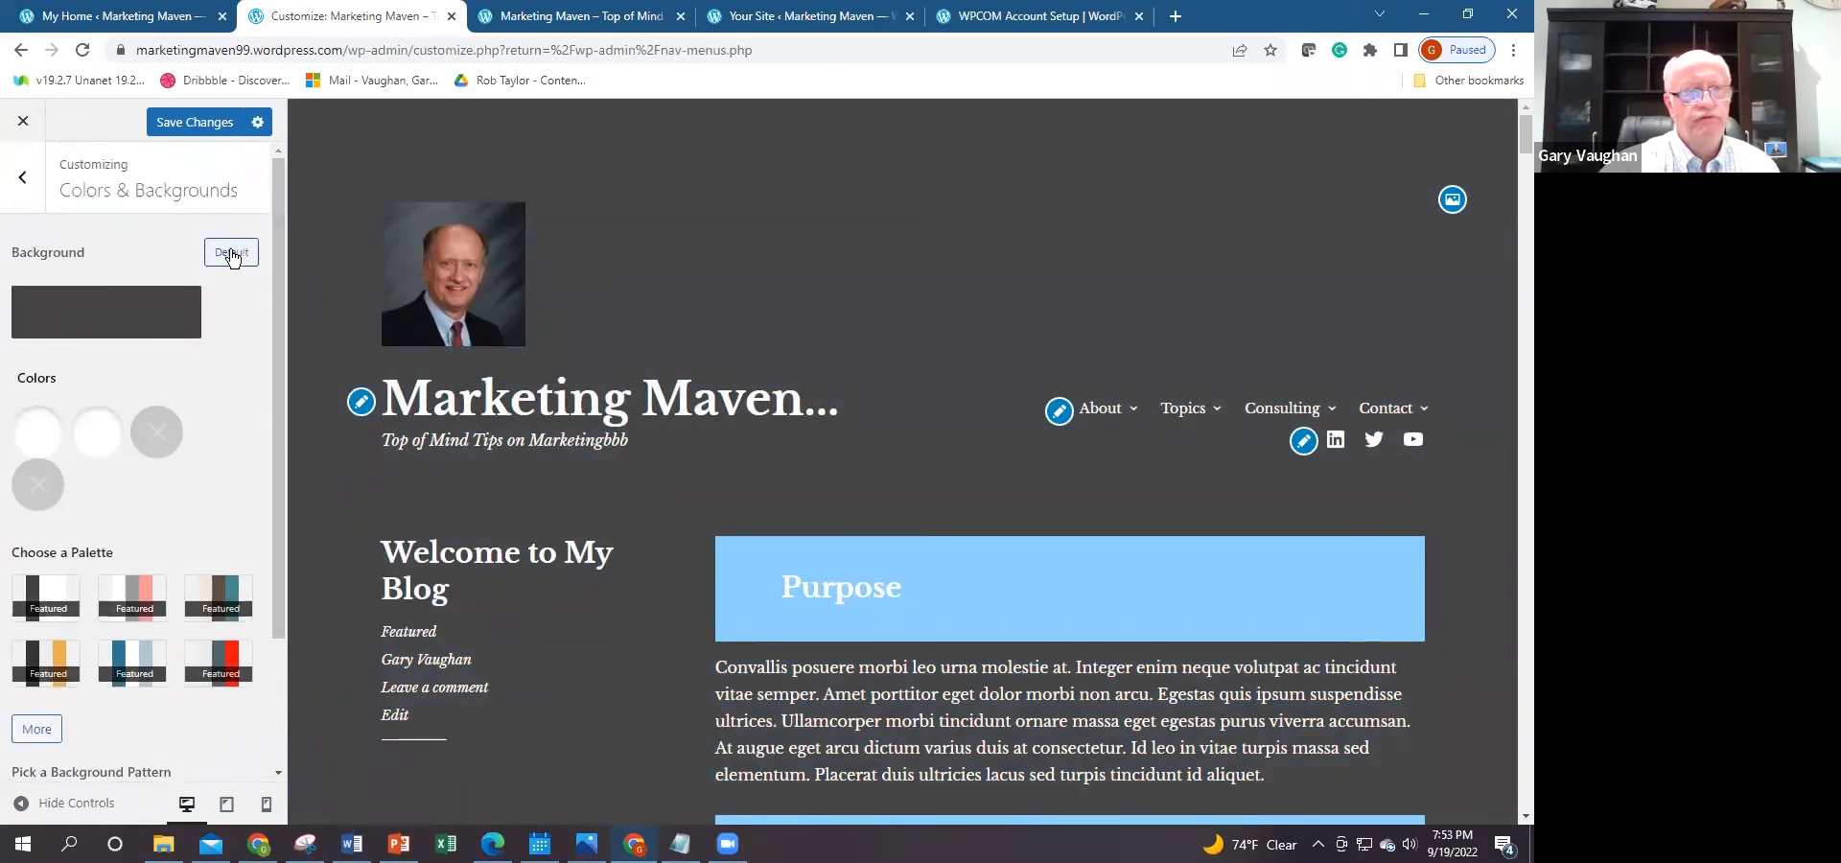
left_click(21, 176)
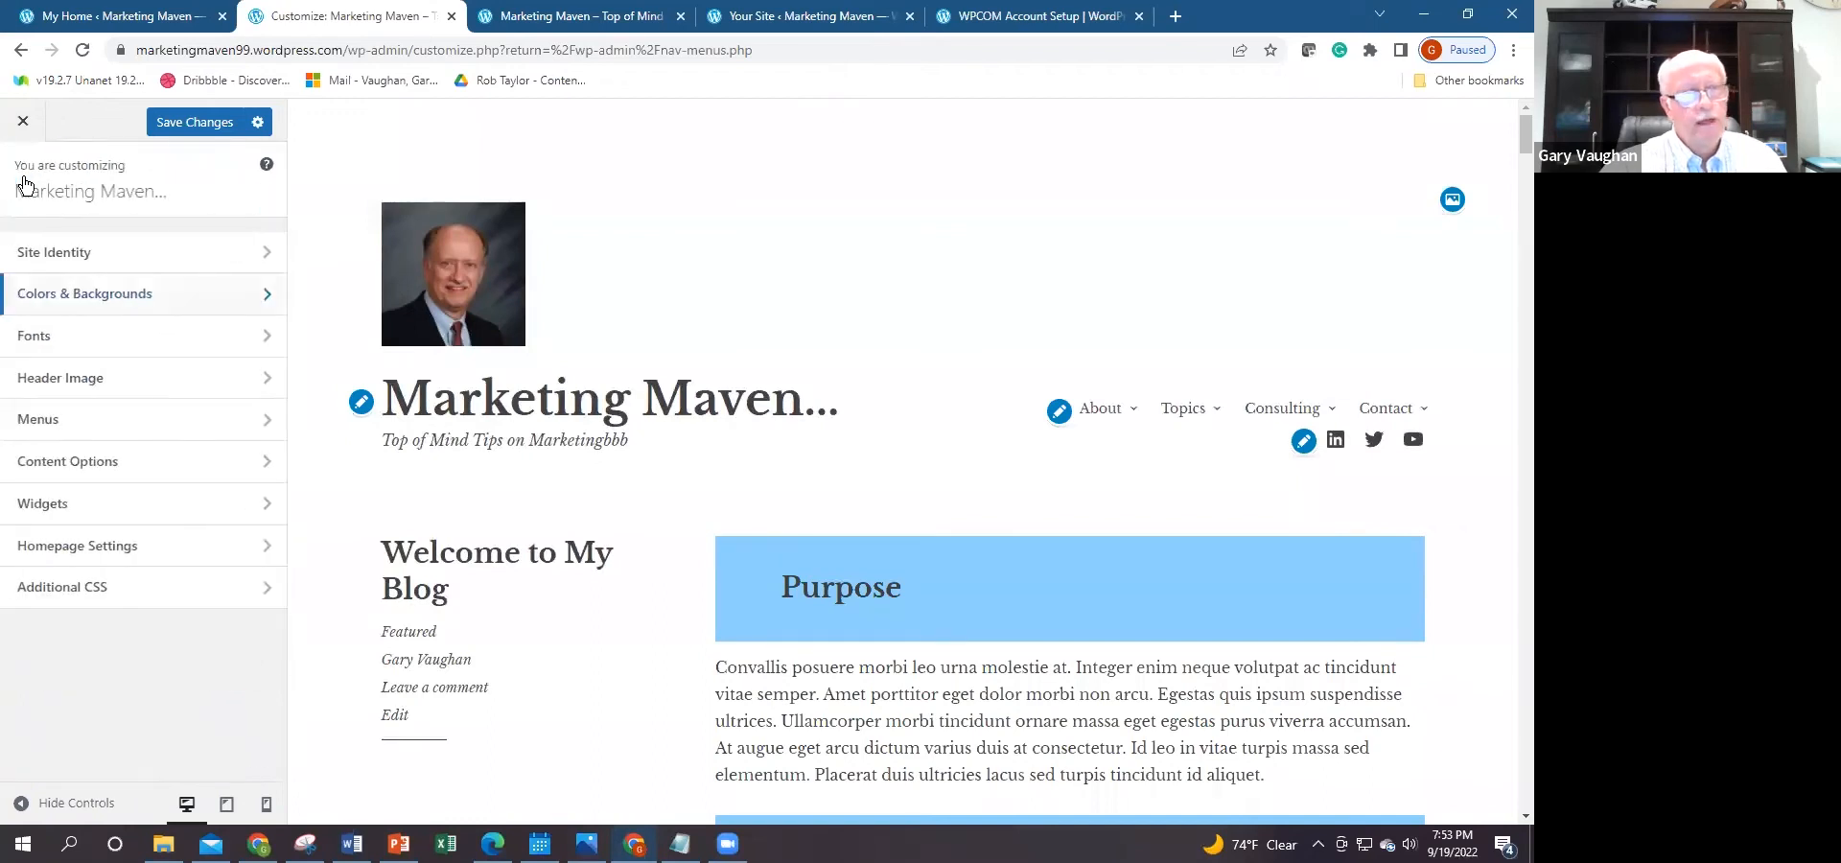
Step: Set the Headings font to Cherry Swash and return to the main Customizer menu
left_click(35, 334)
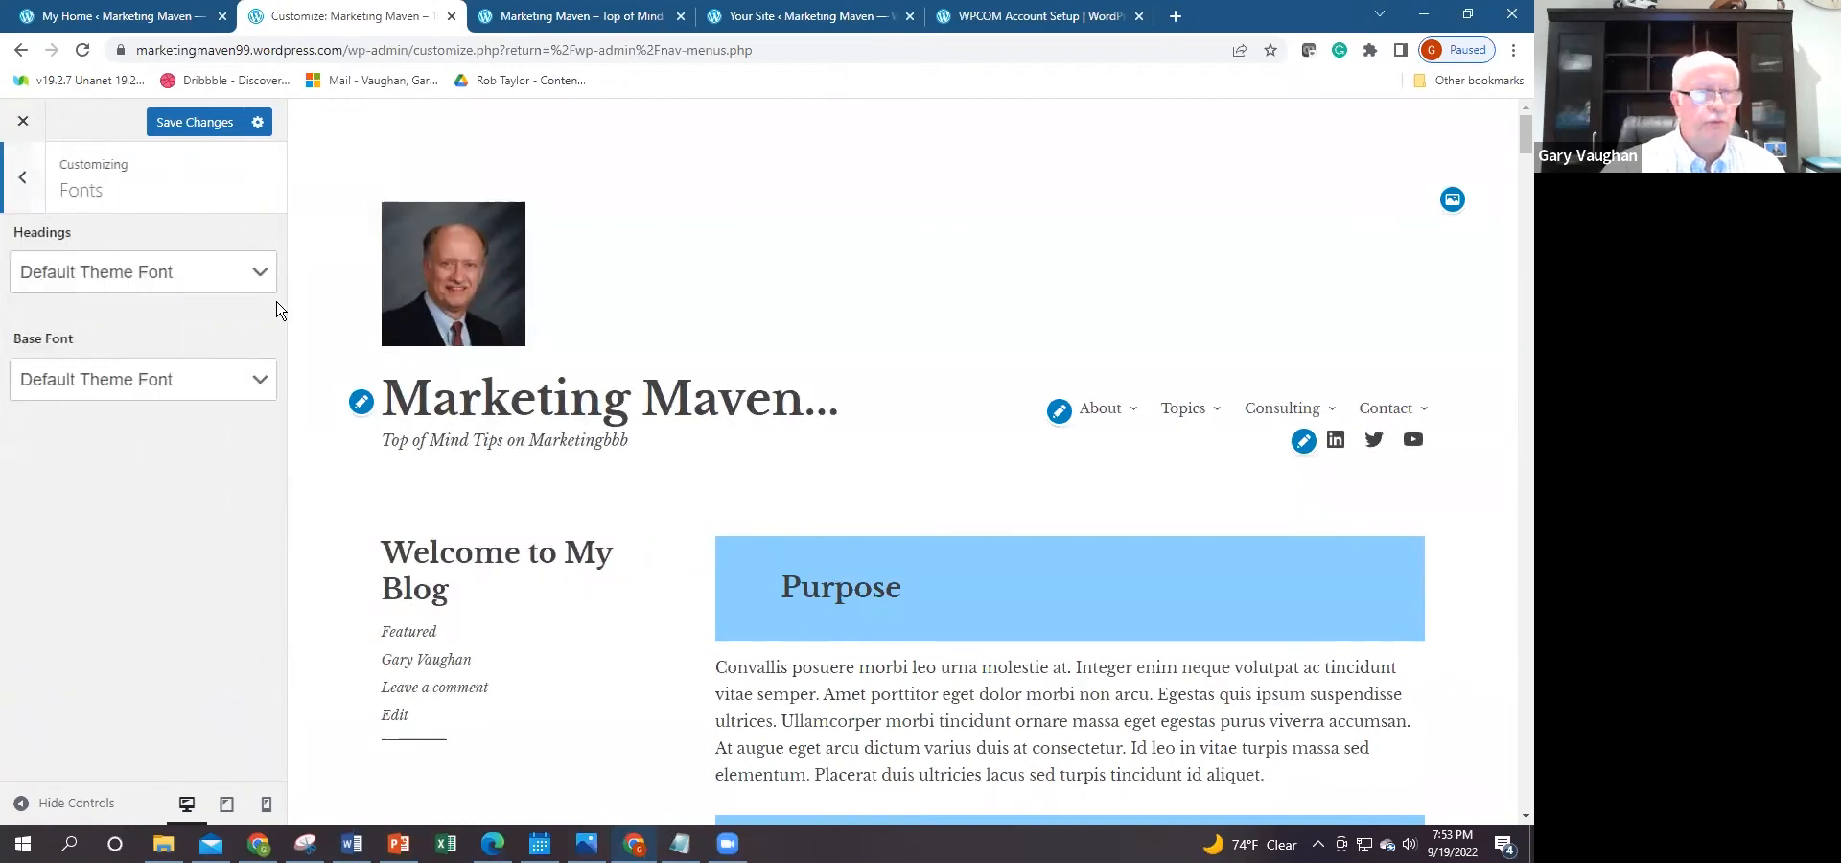
left_click(141, 271)
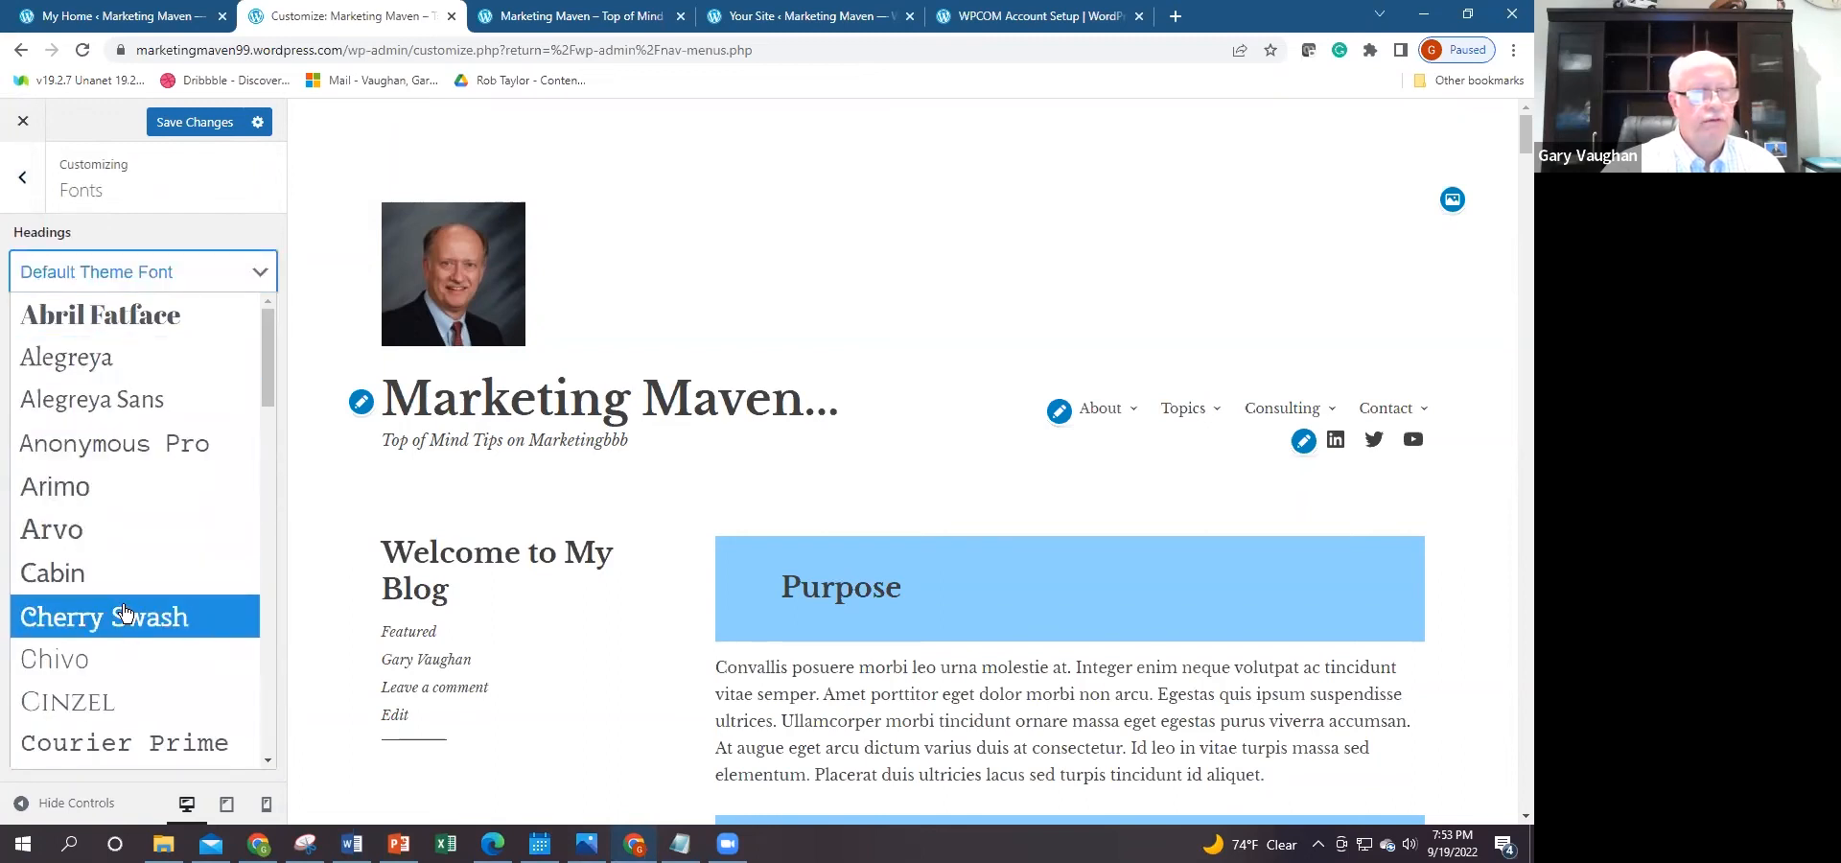
left_click(105, 617)
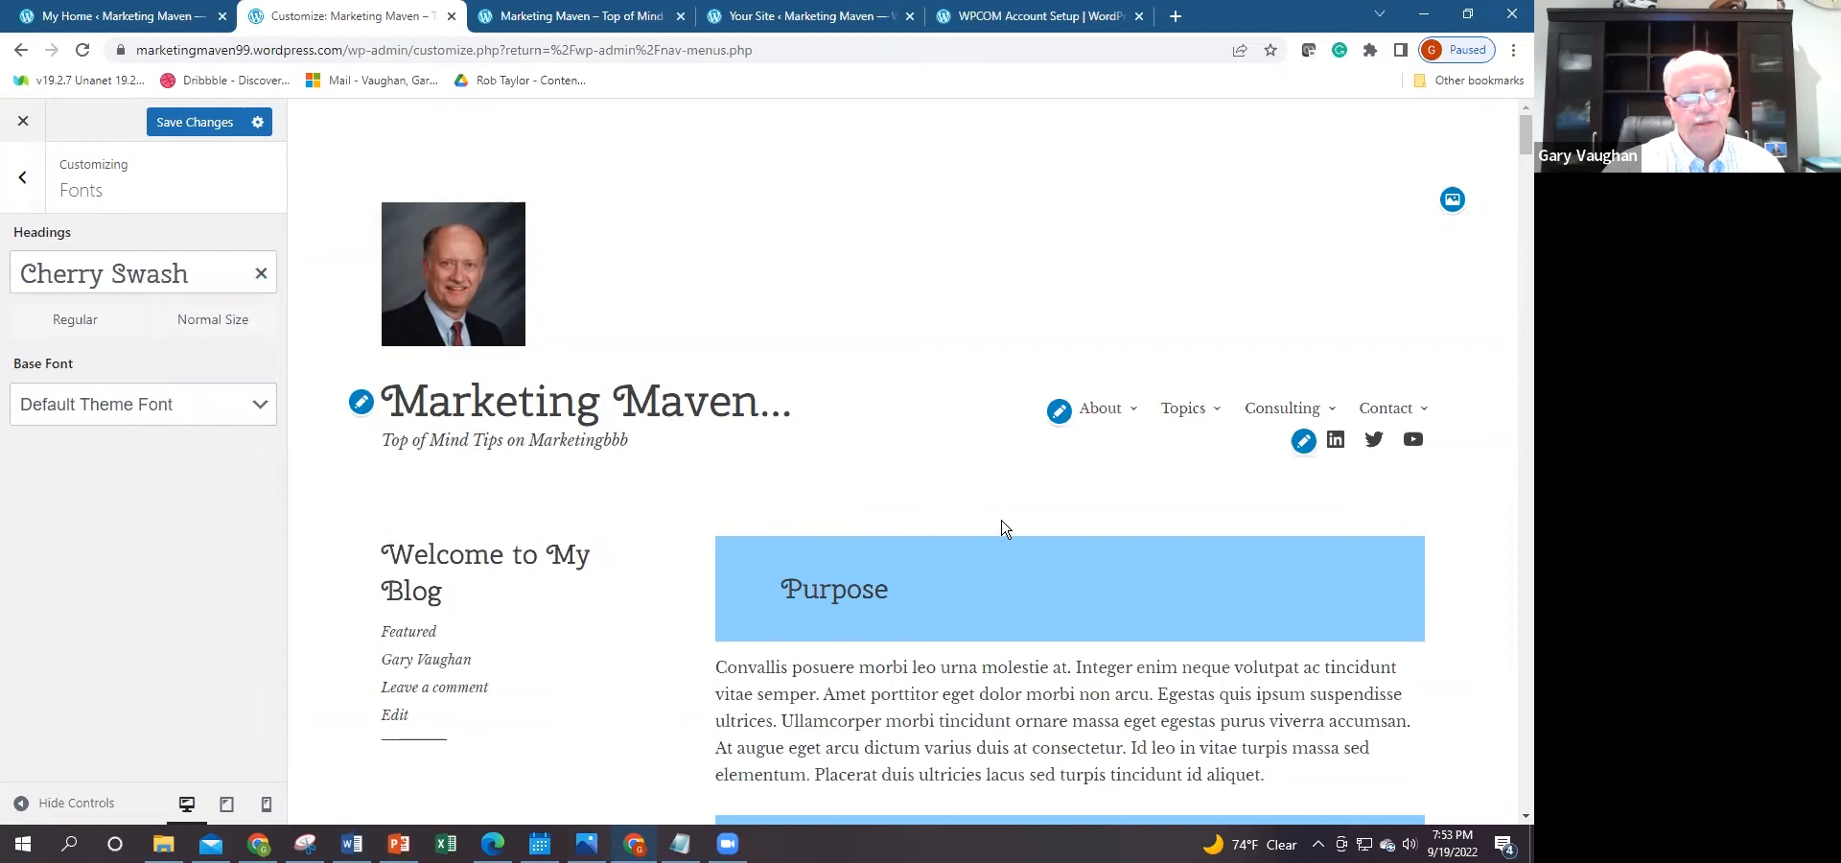
mouse_move(576, 467)
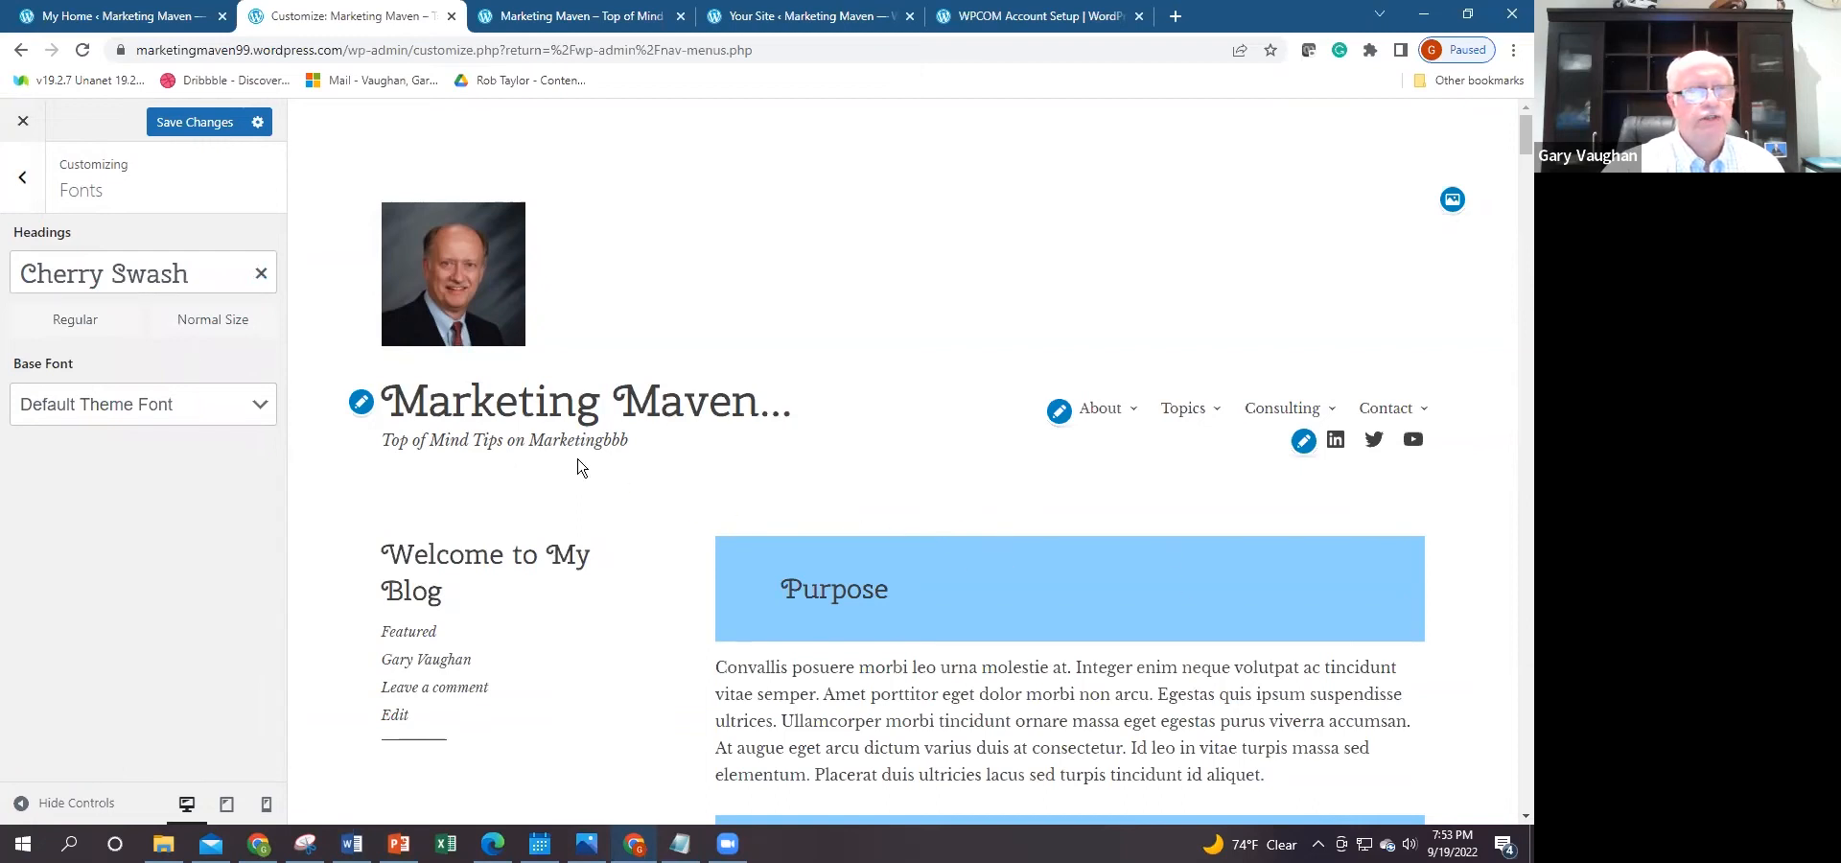
mouse_move(1516, 316)
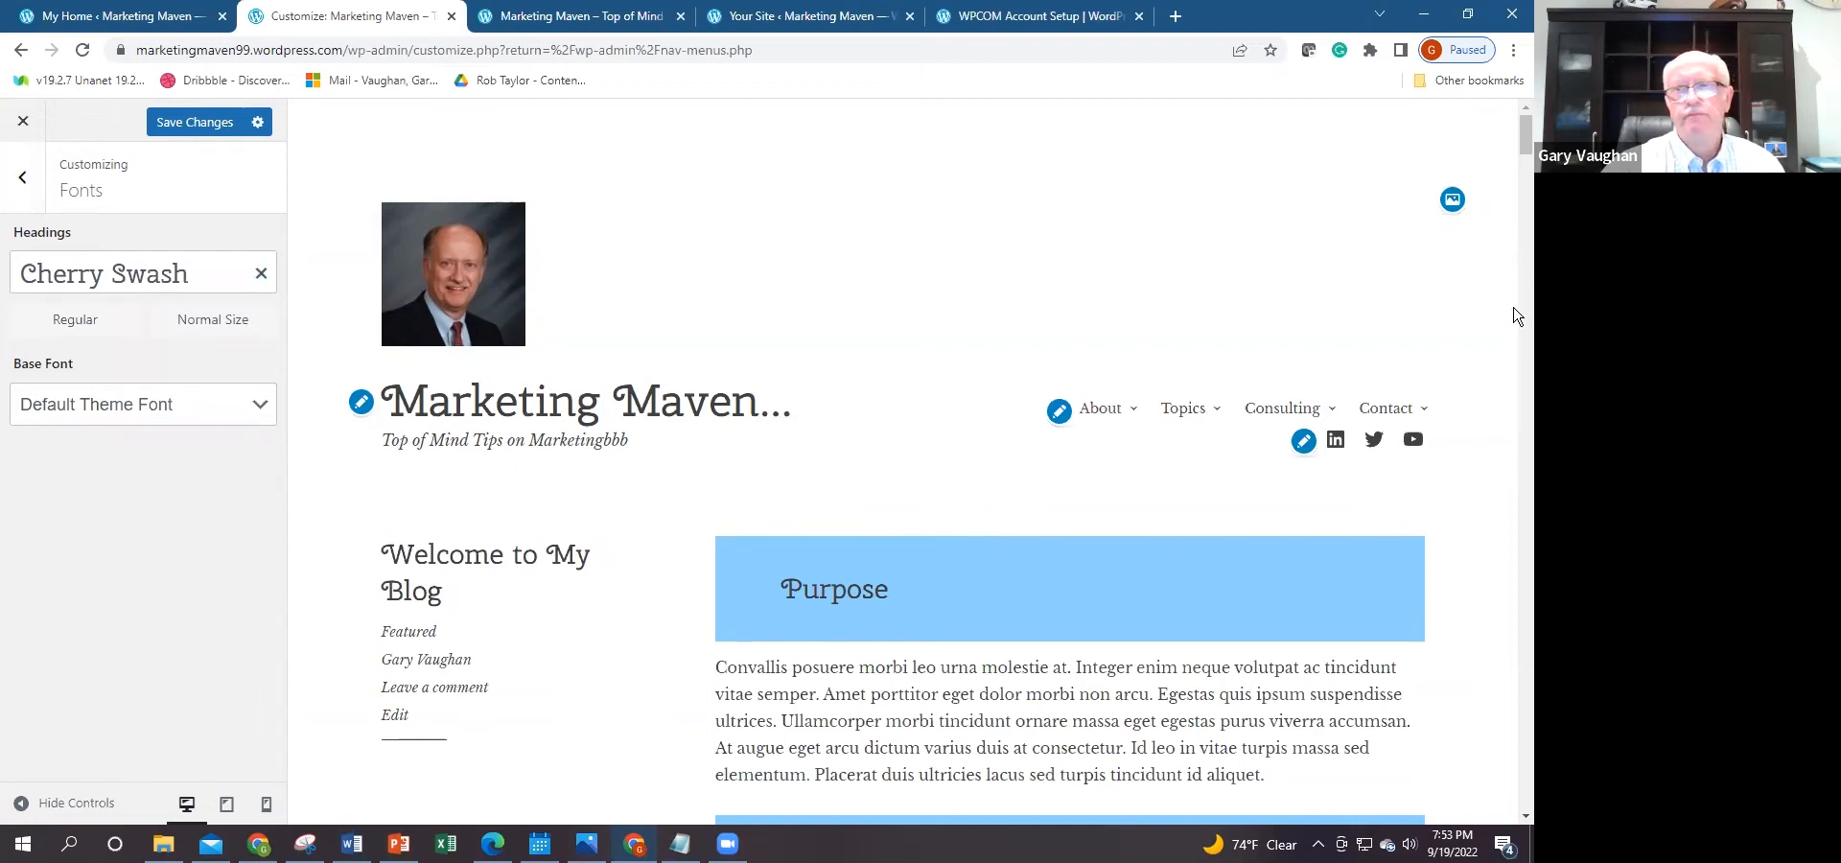
mouse_move(553, 253)
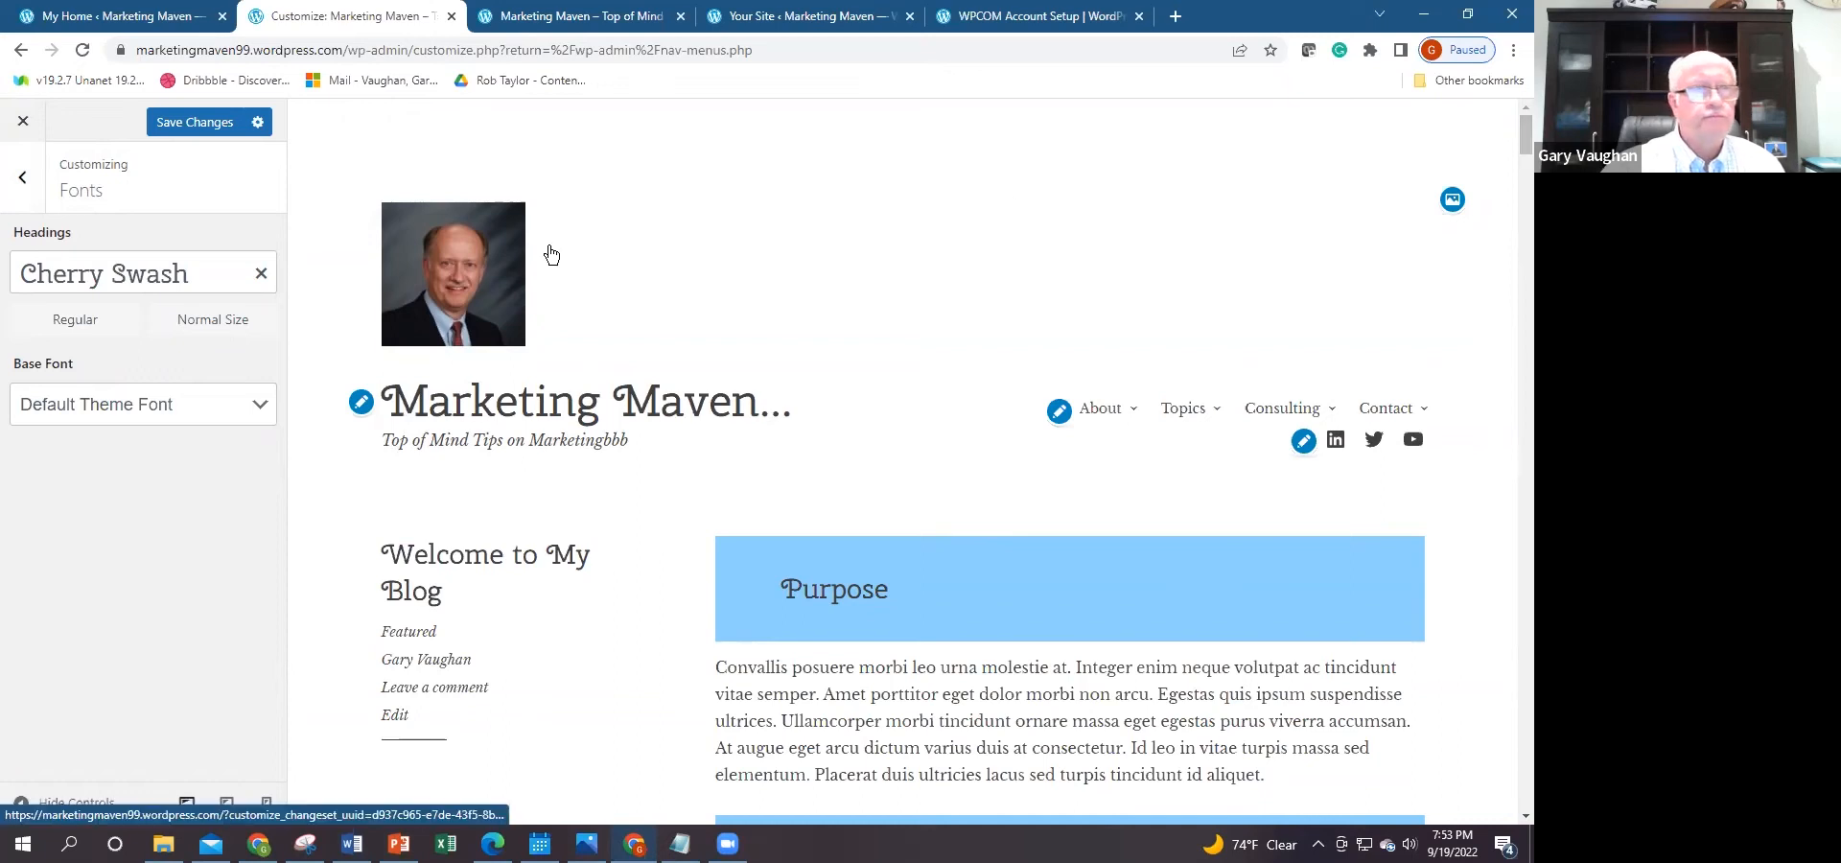
mouse_move(205, 225)
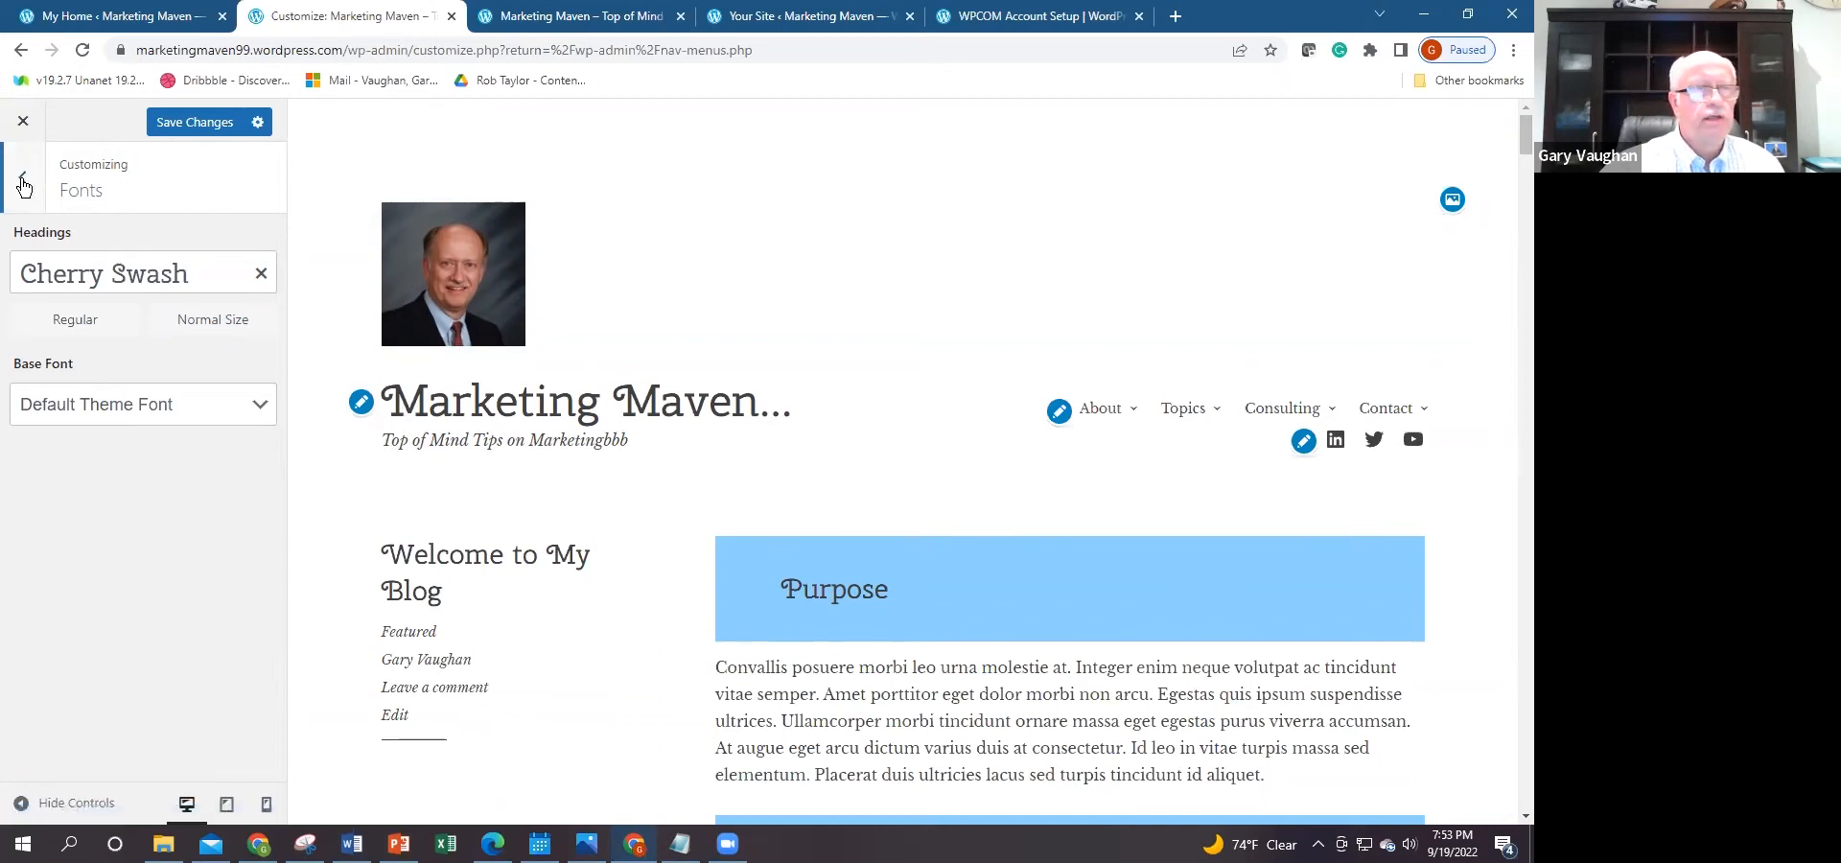
left_click(23, 185)
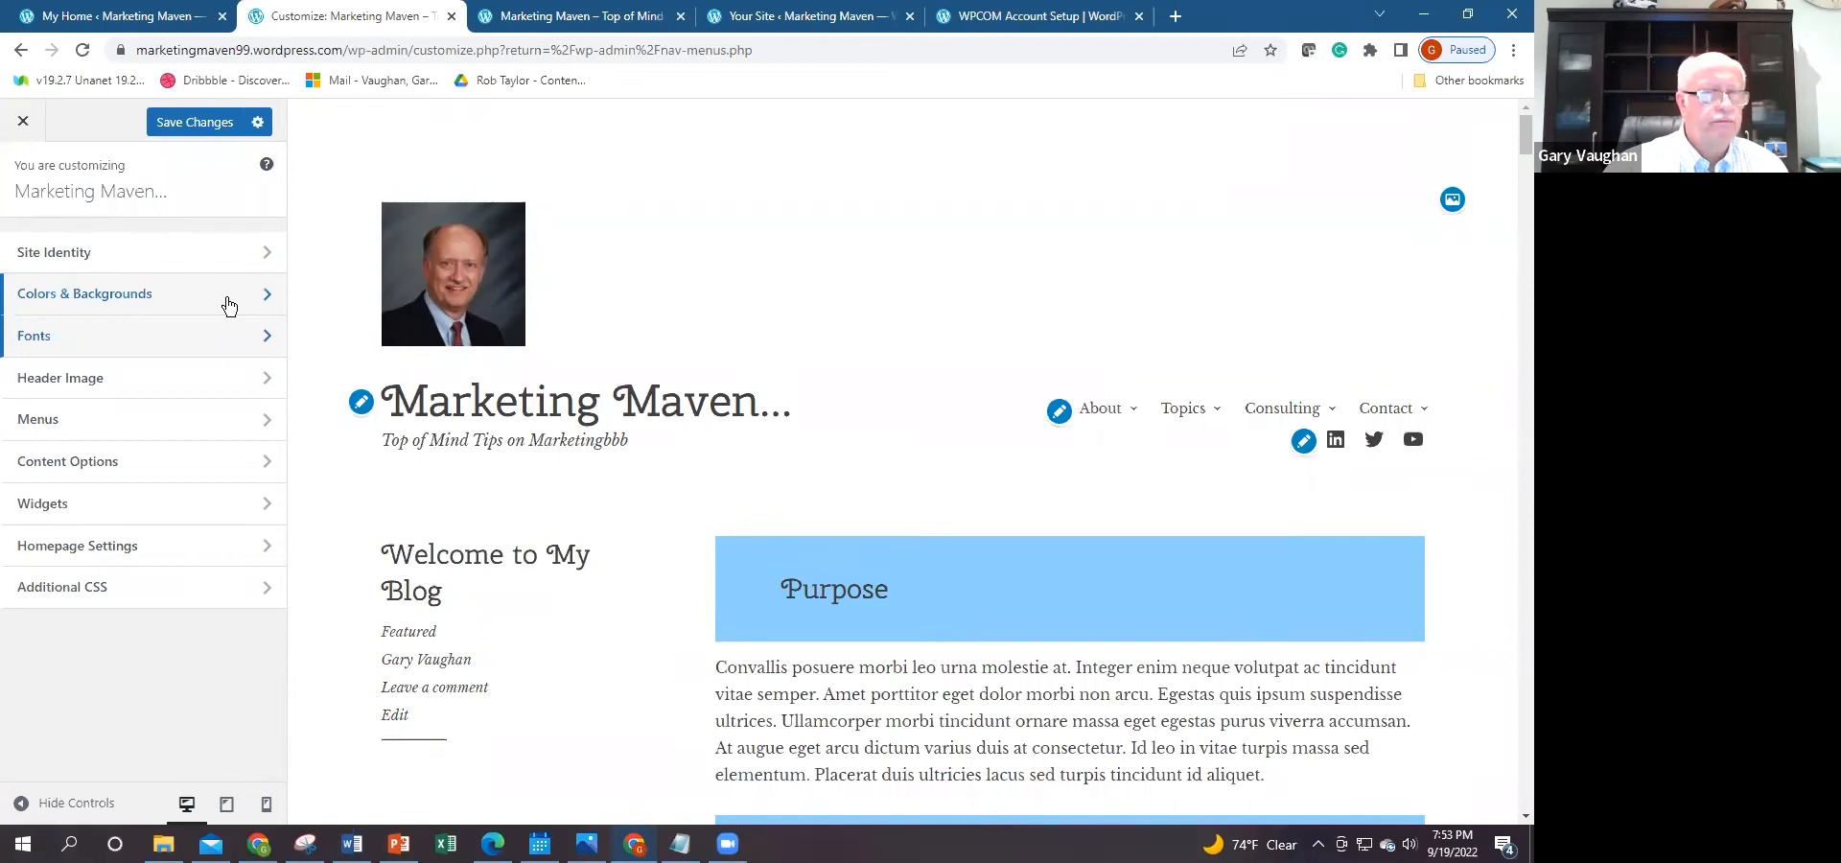
mouse_move(250, 343)
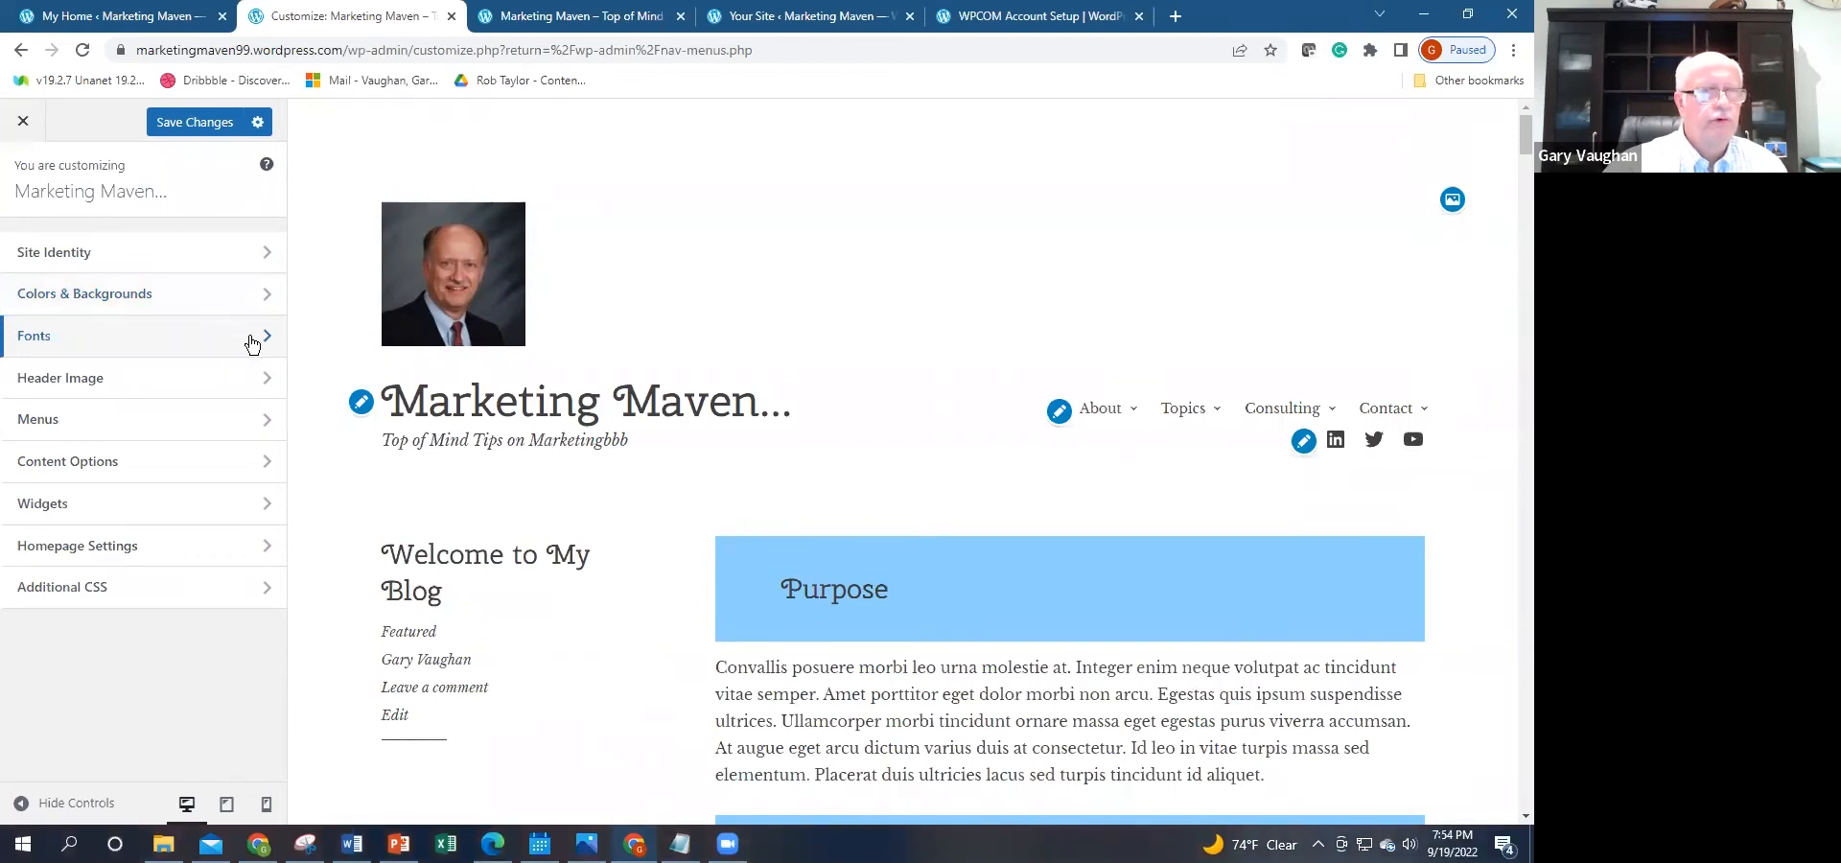
mouse_move(257, 378)
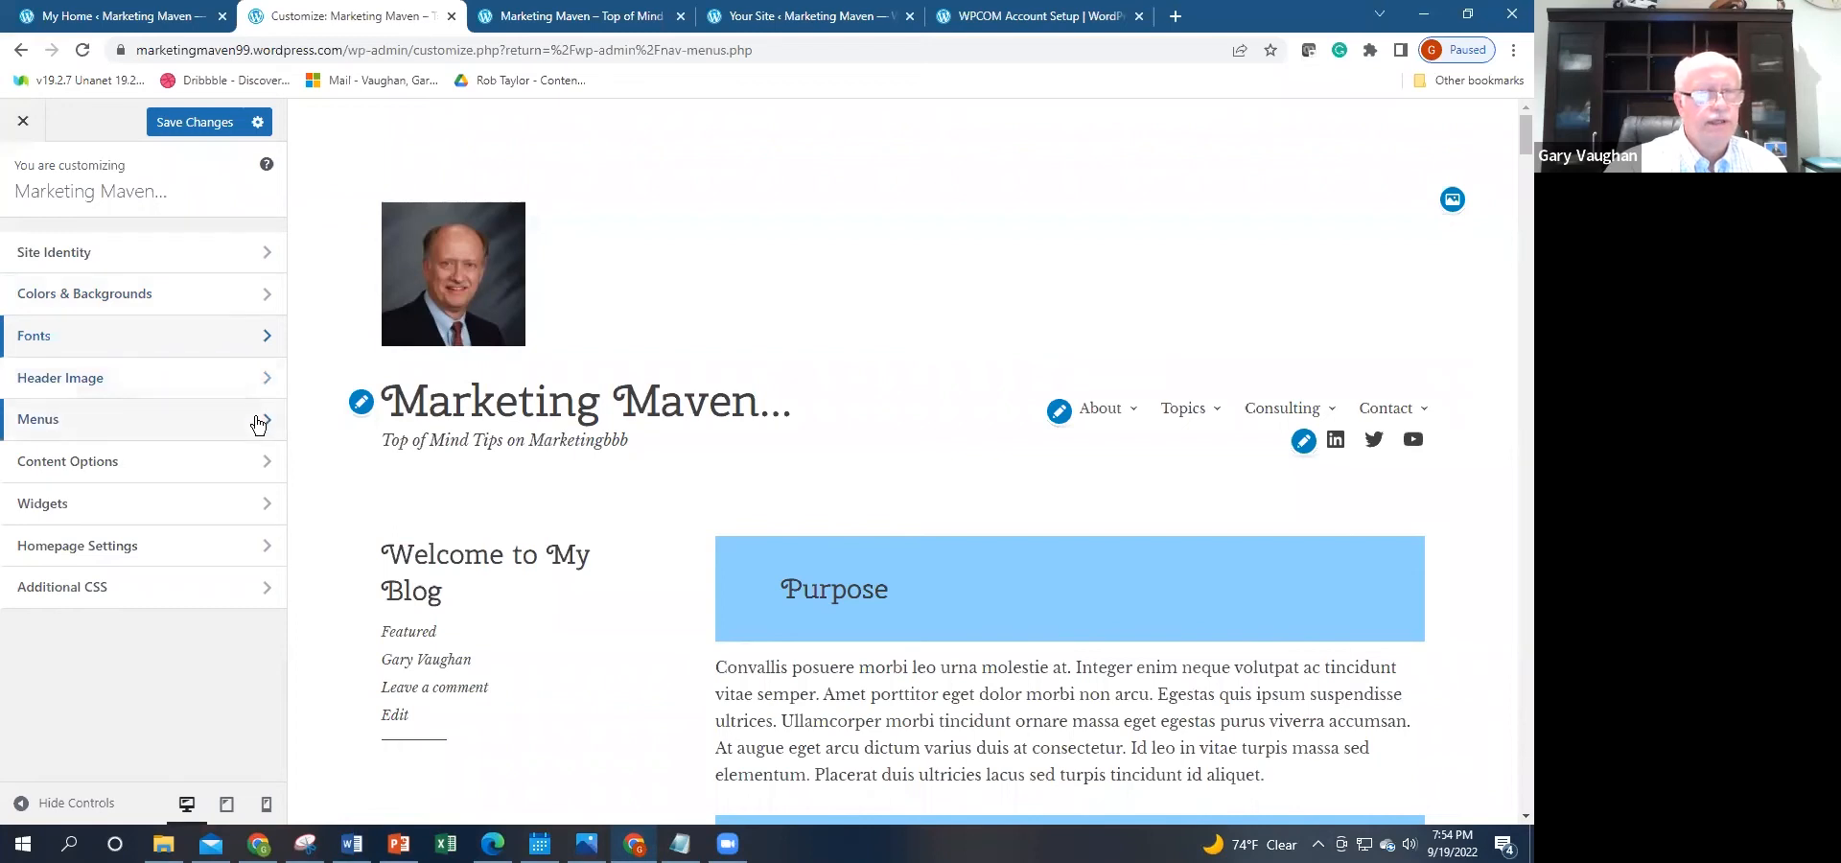
mouse_move(258, 513)
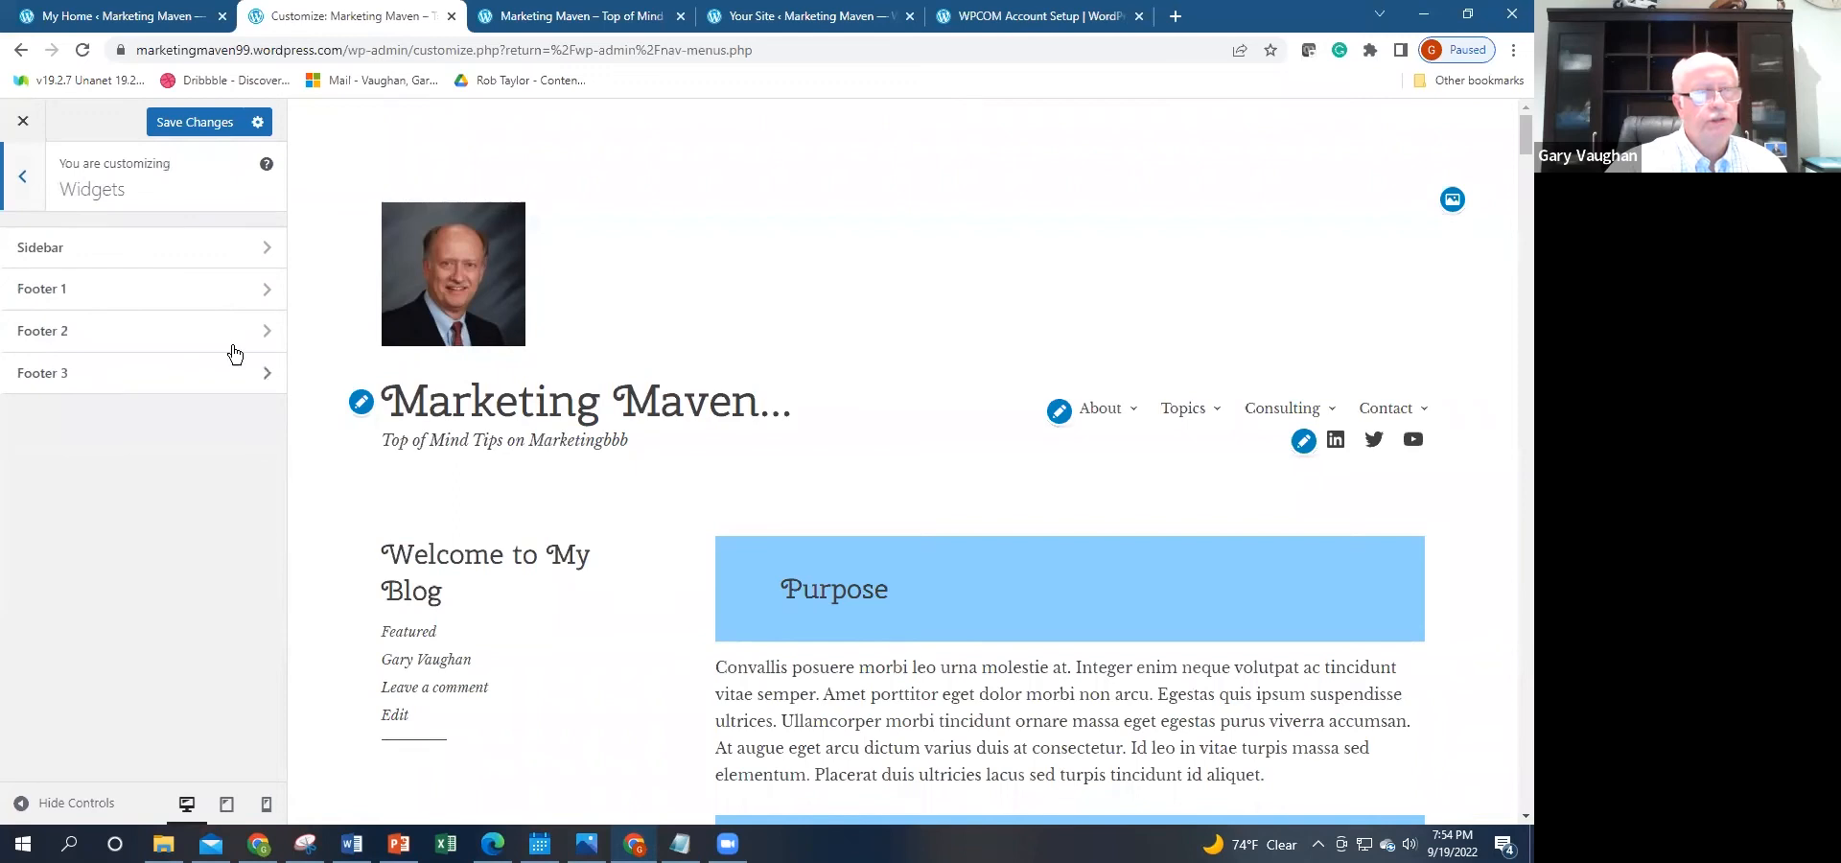
mouse_move(152, 246)
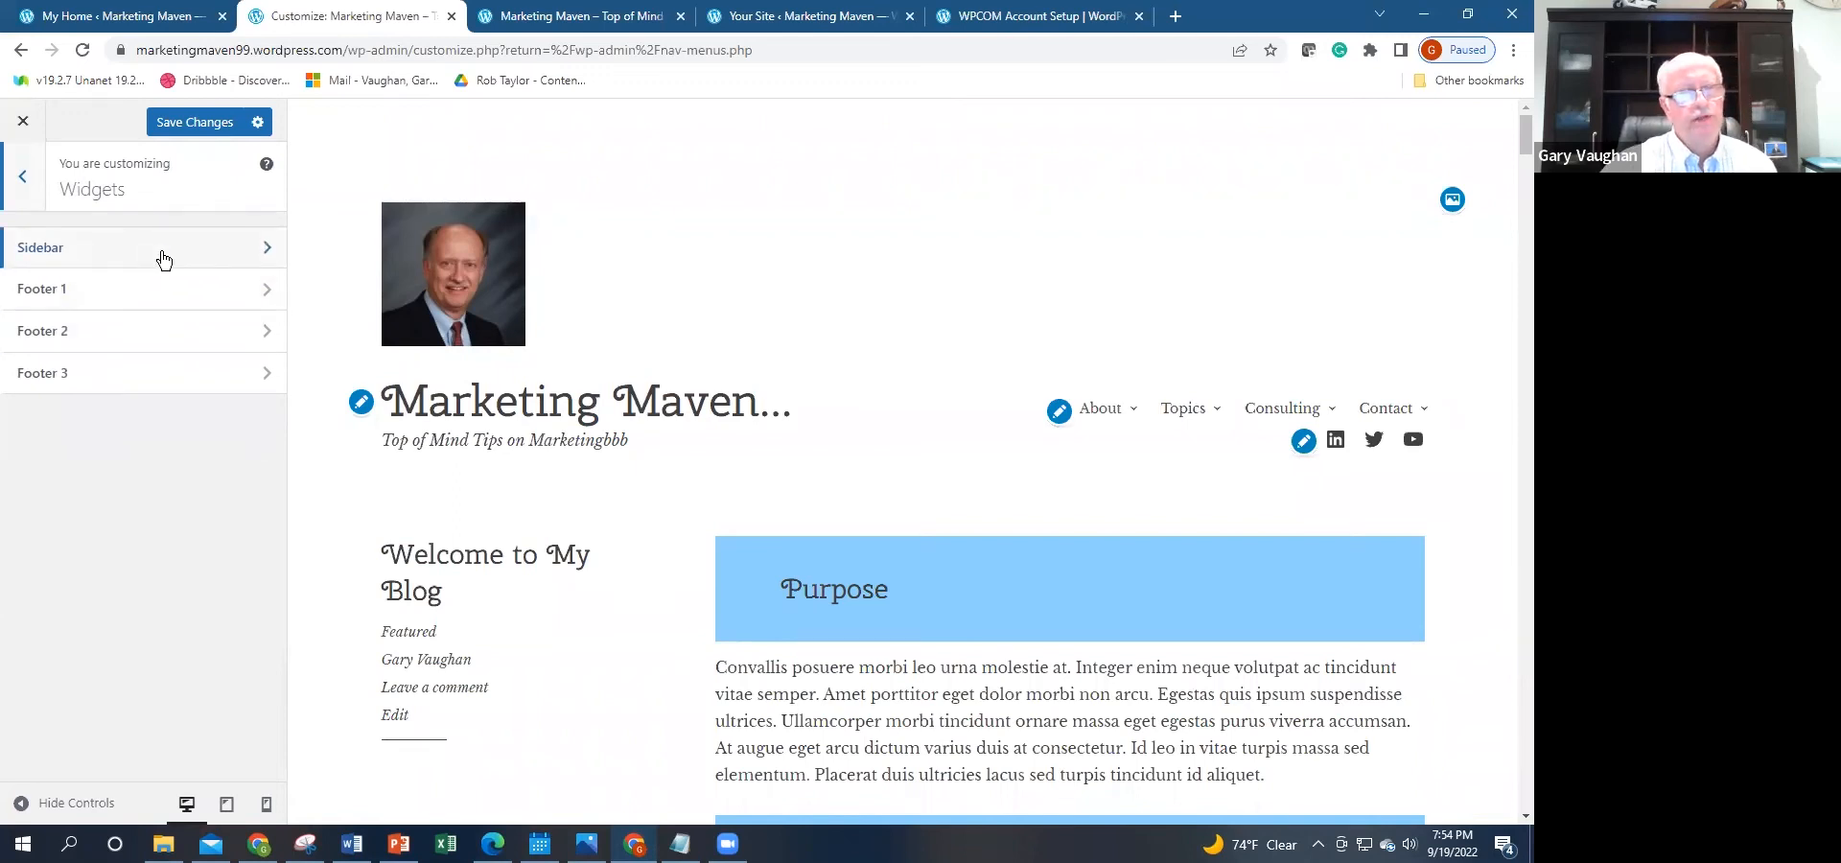
left_click(143, 288)
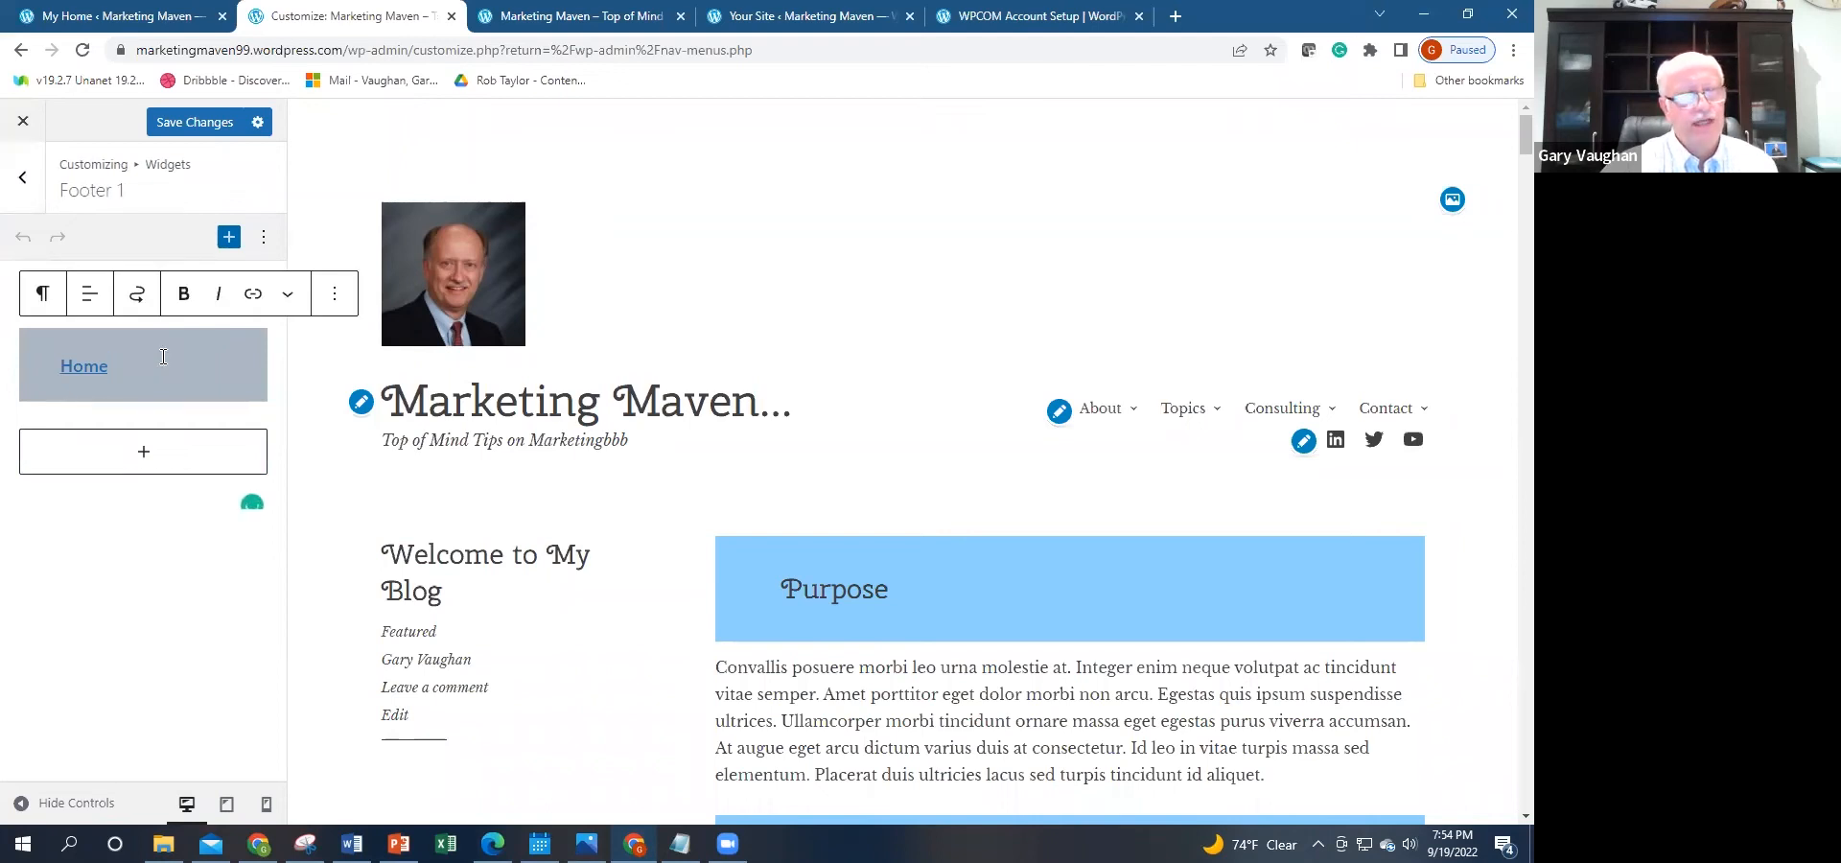
left_click(21, 176)
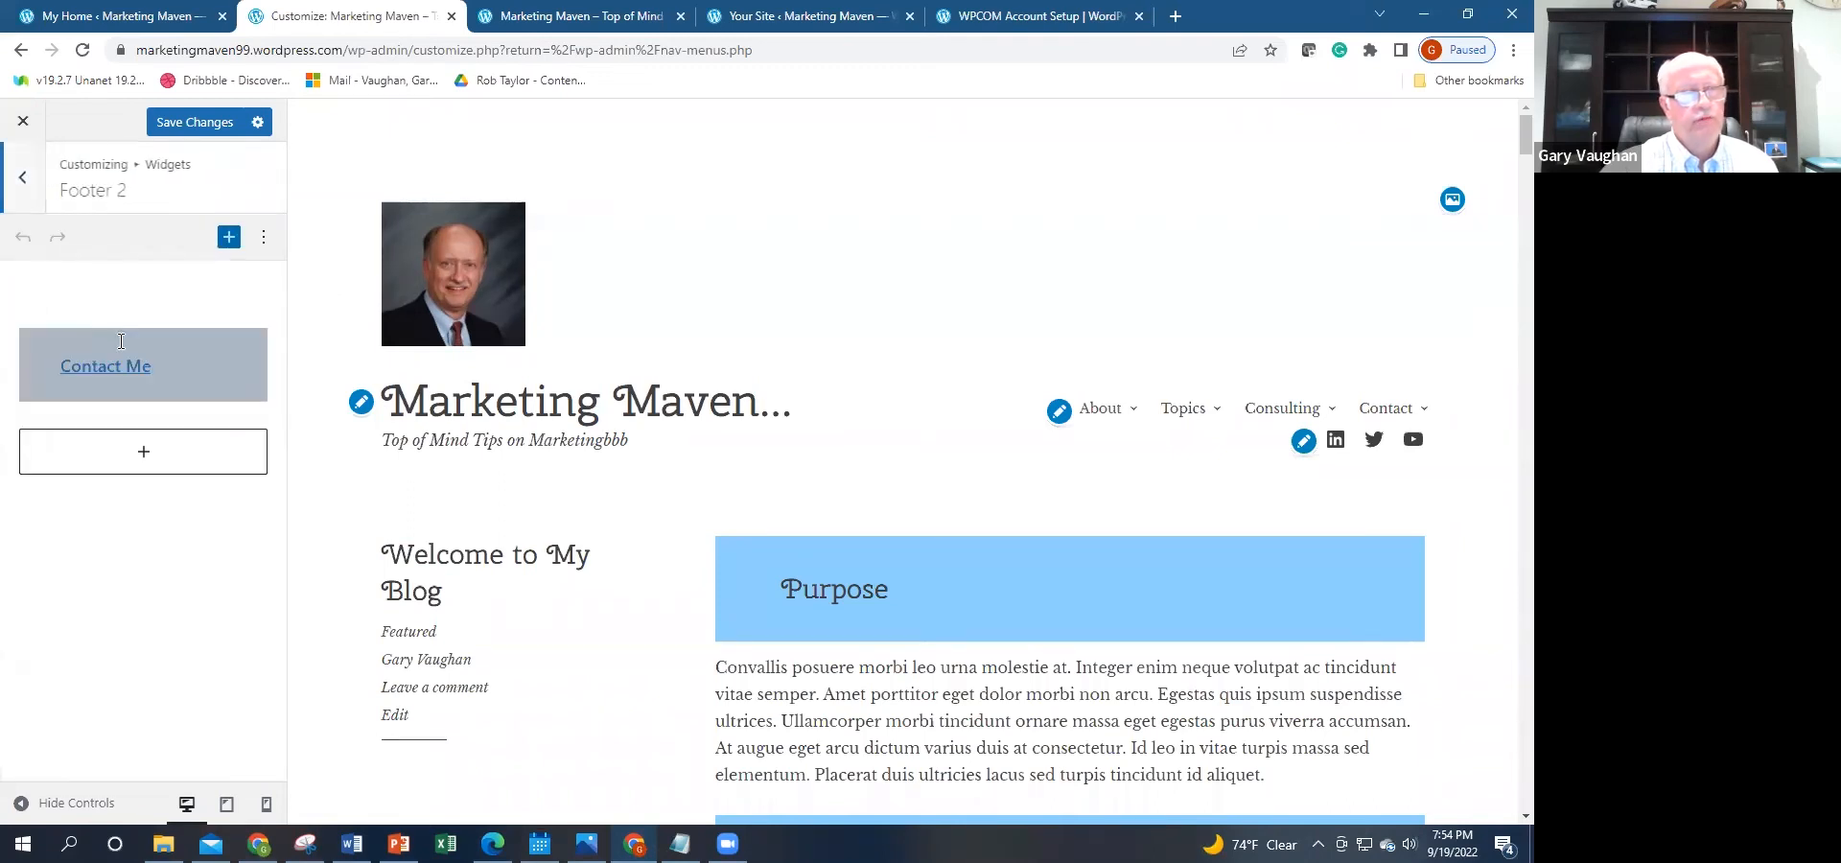
left_click(21, 176)
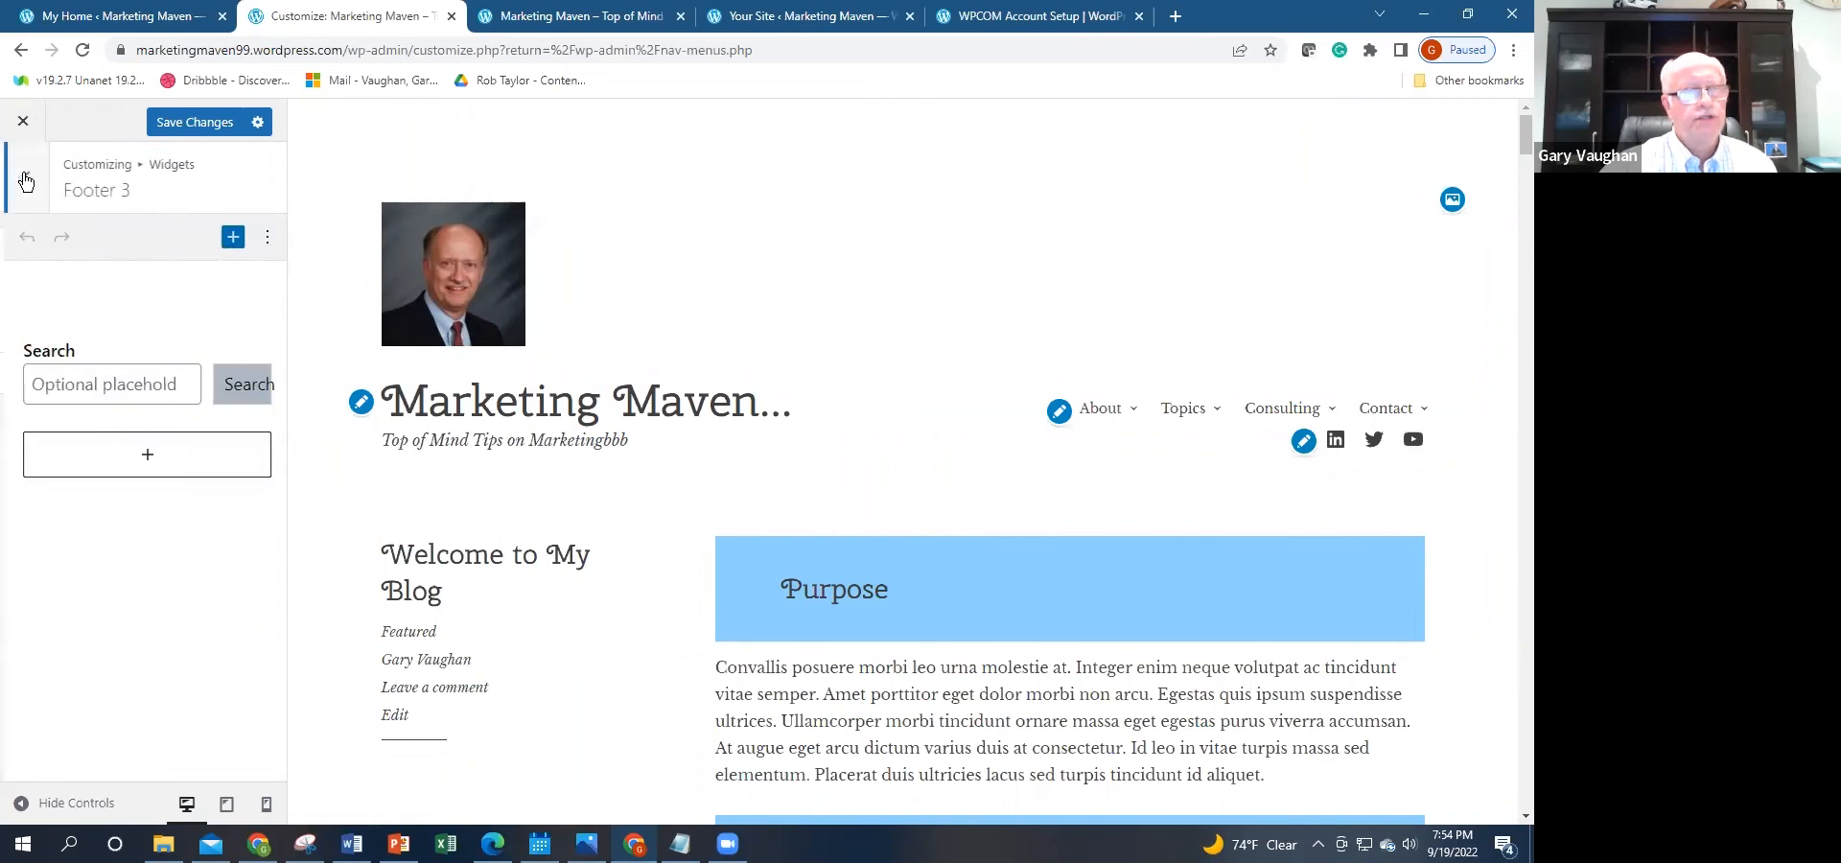
left_click(25, 180)
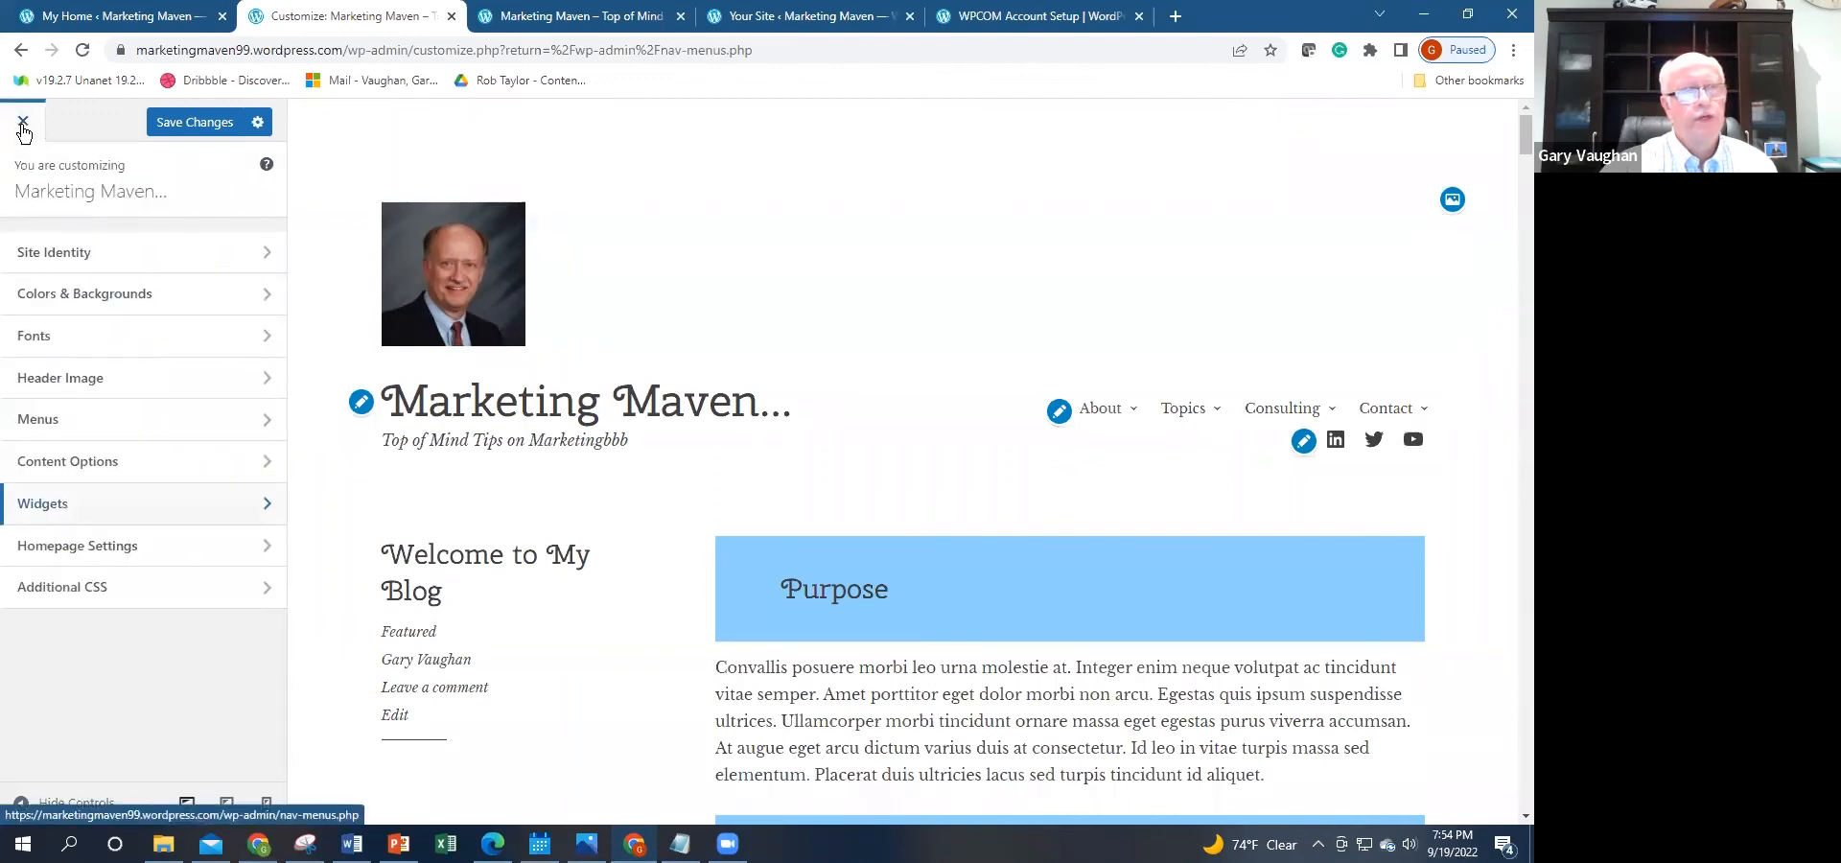
mouse_move(53, 150)
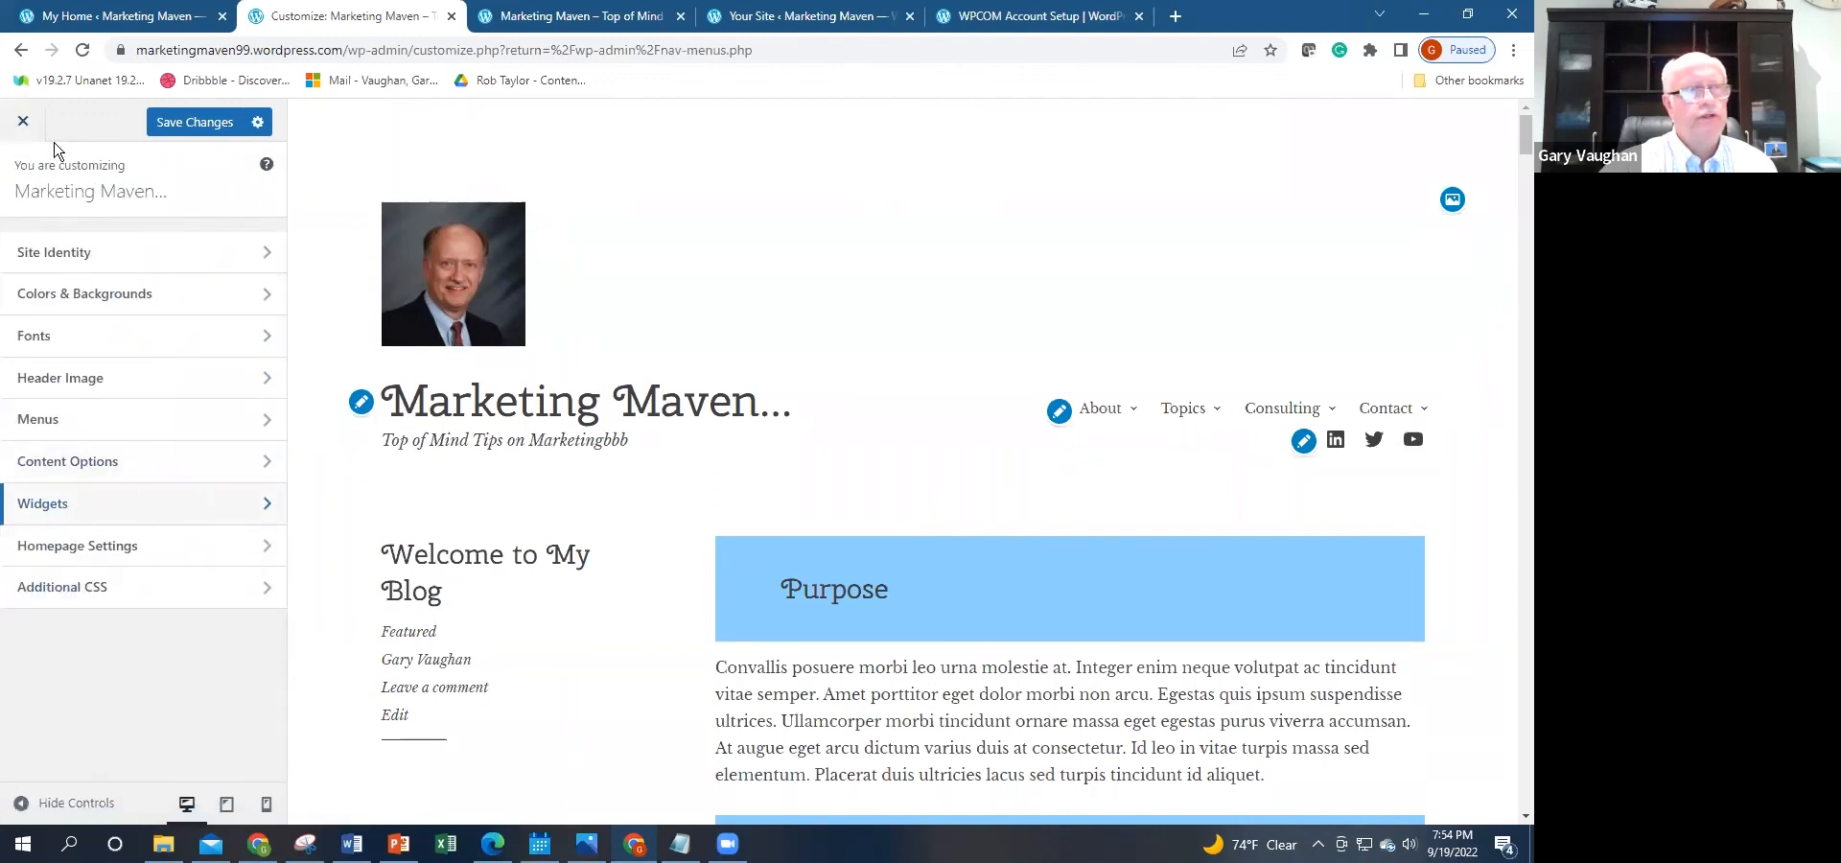
Step: Close the Customizer and confirm discarding the unsaved changes
left_click(21, 121)
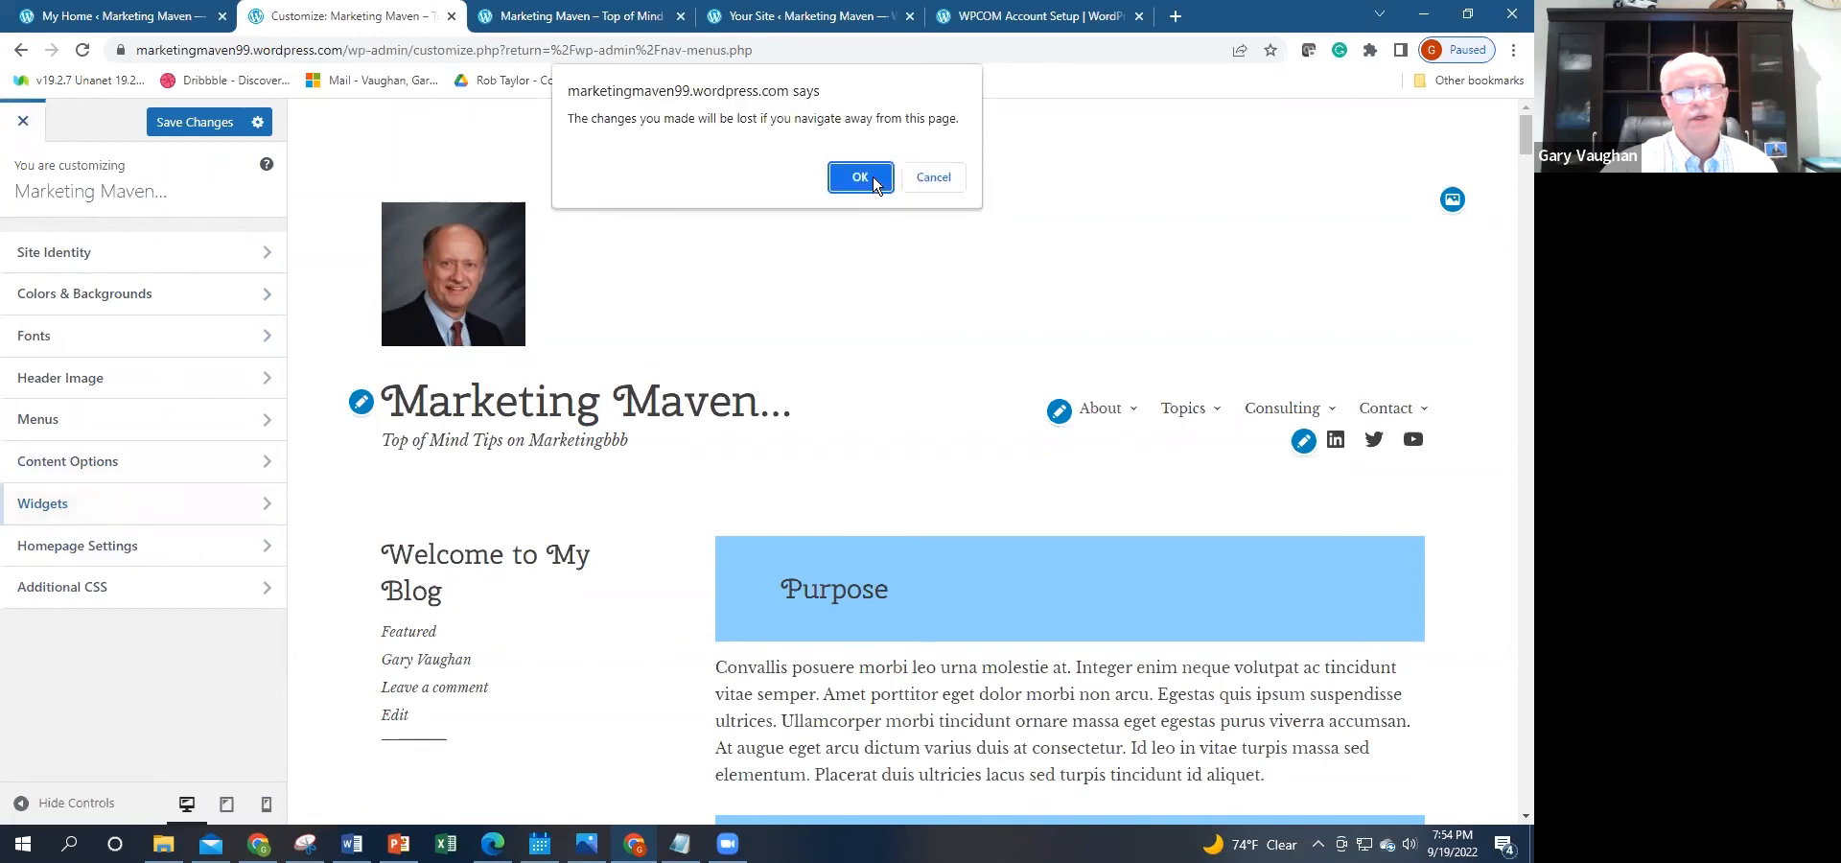
left_click(860, 177)
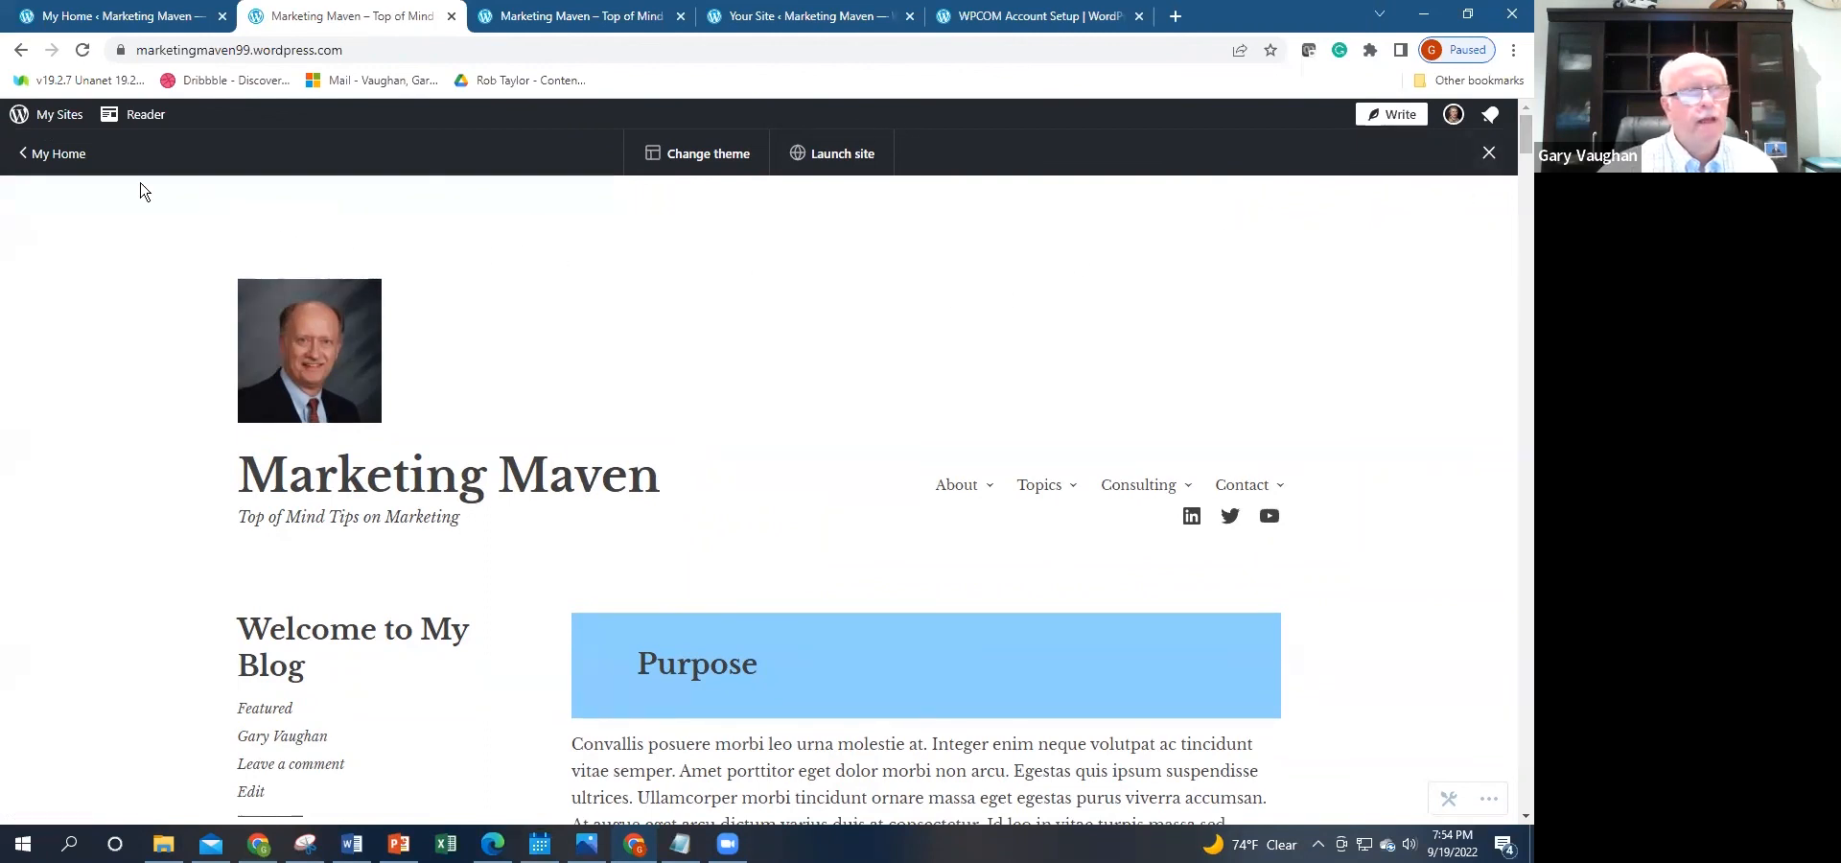
mouse_move(1377, 243)
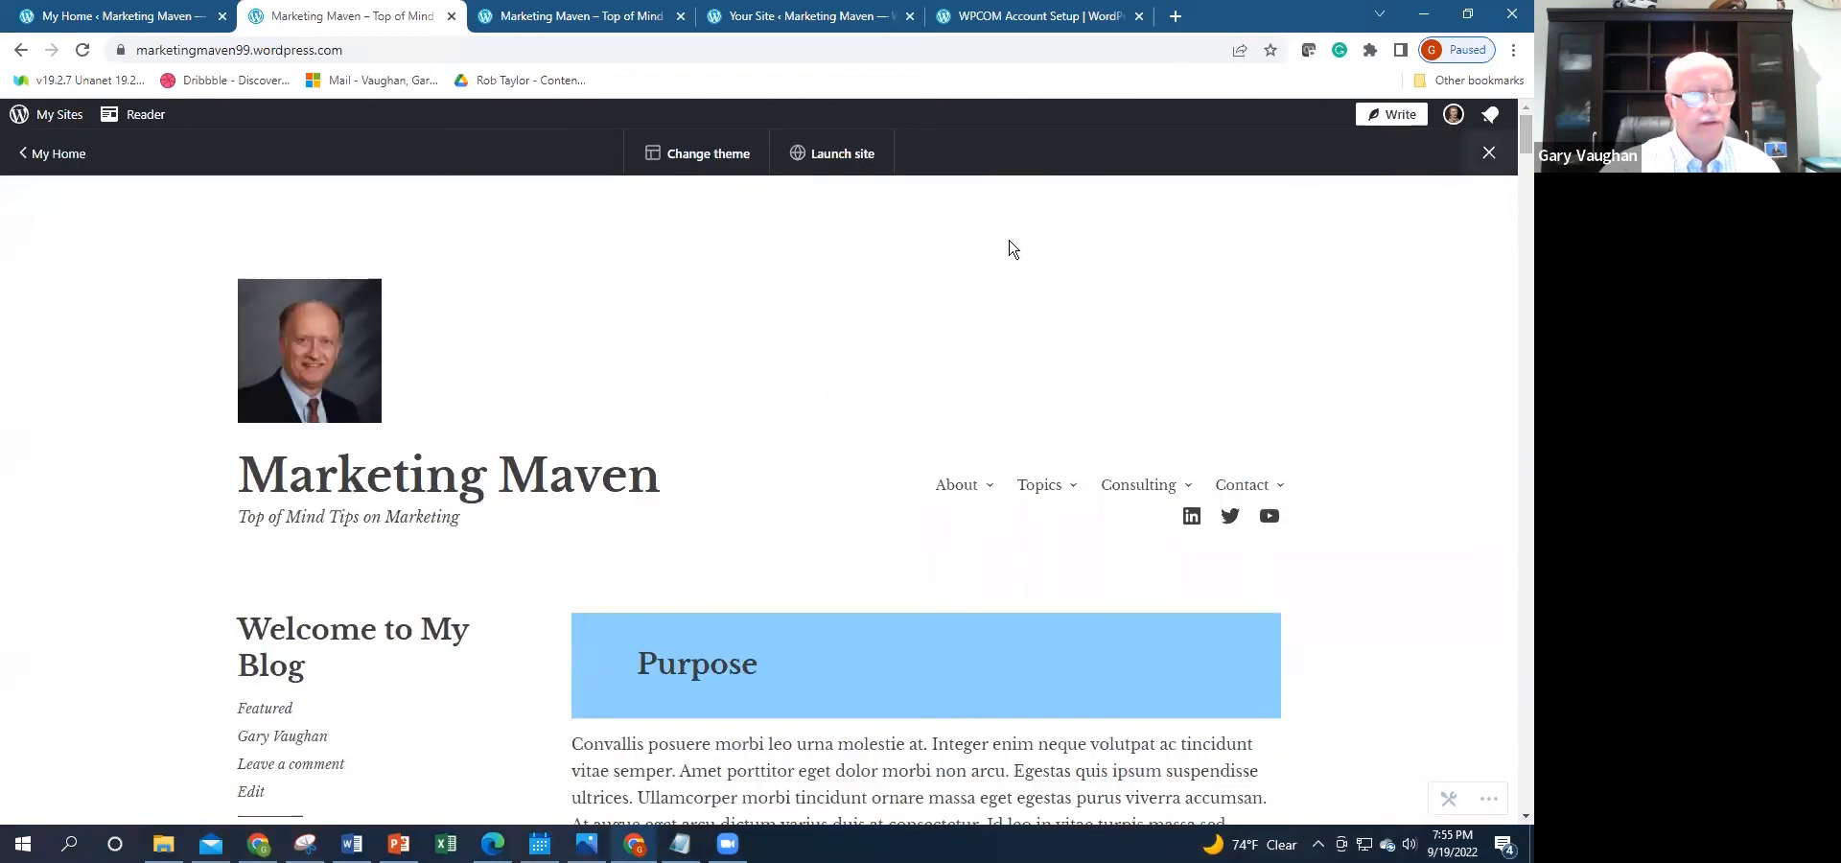
mouse_move(55, 152)
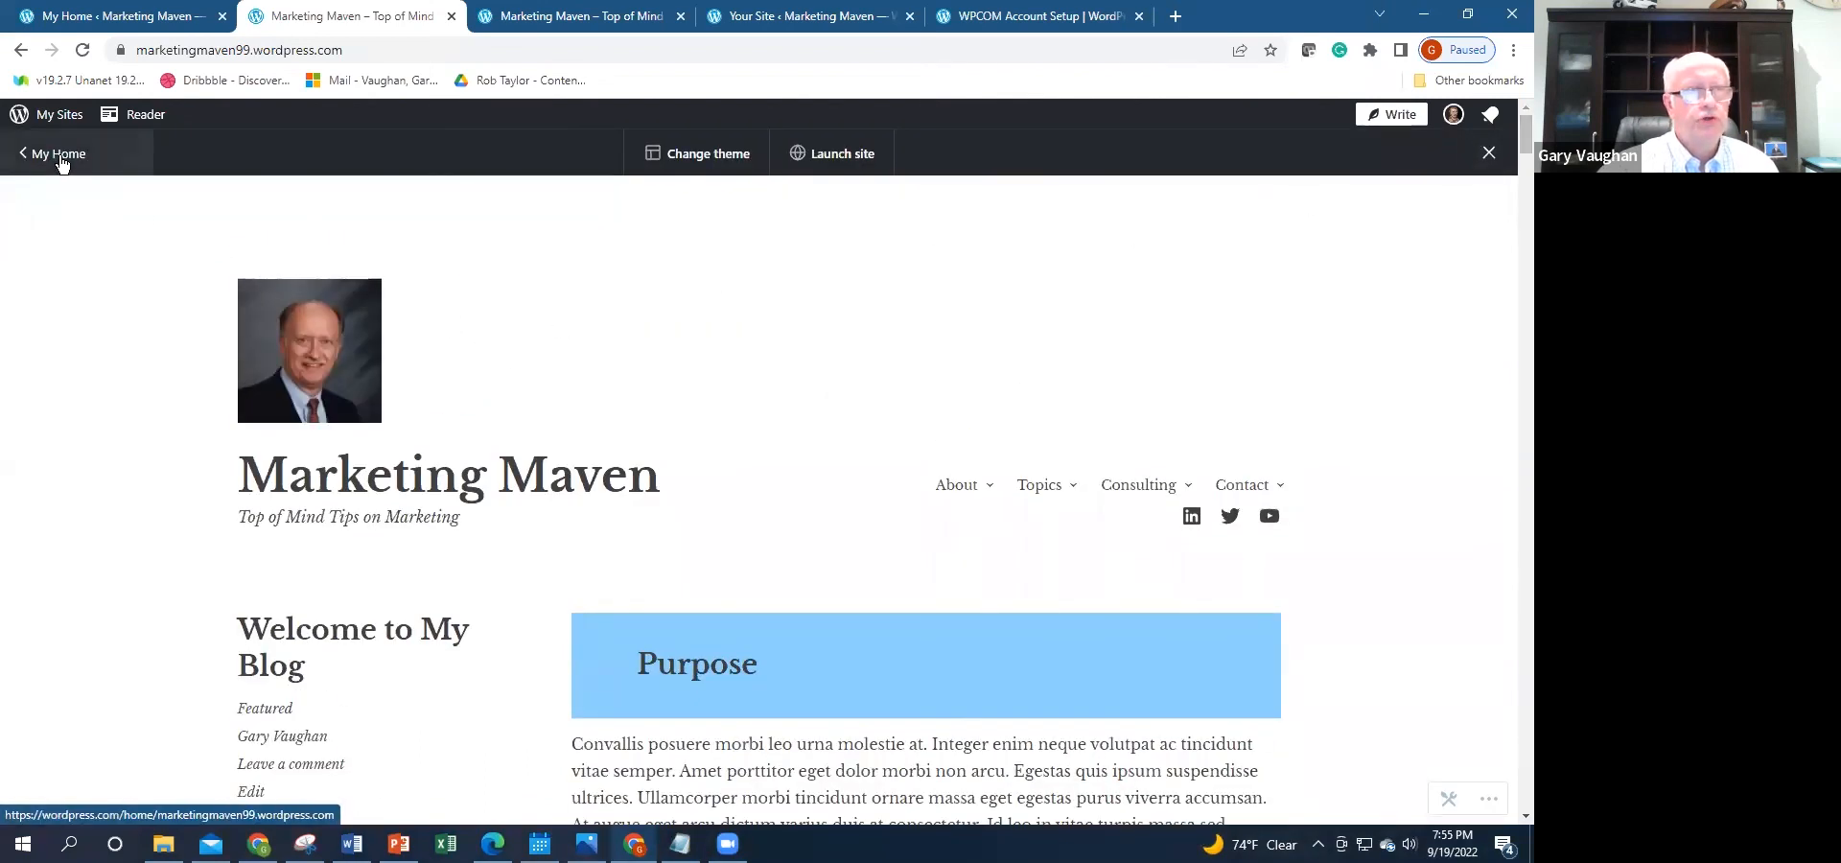